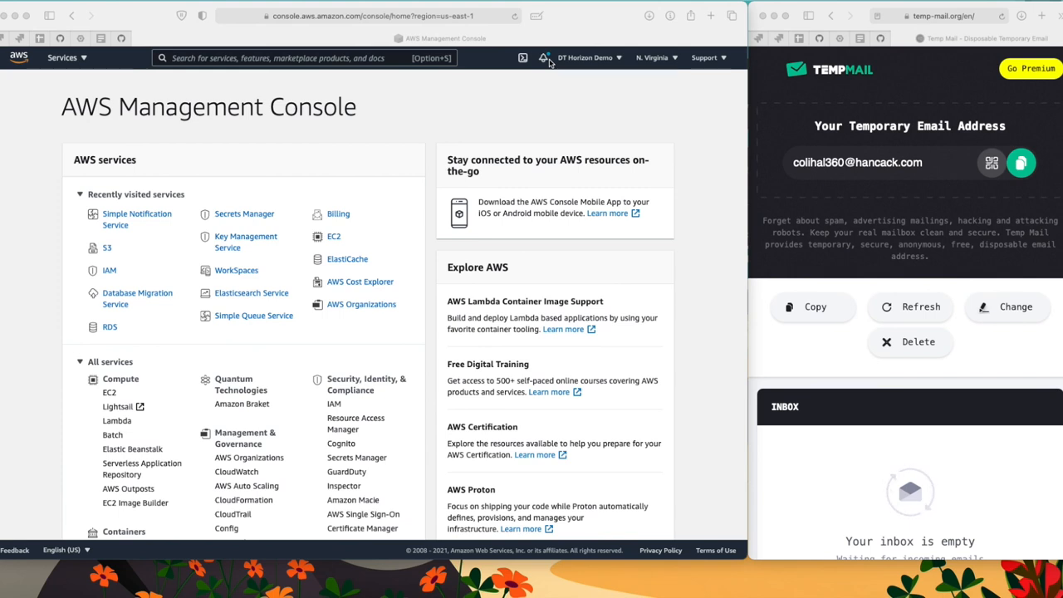
Find Simple Notification Service via the console search and go to its Topics list.
click(307, 56)
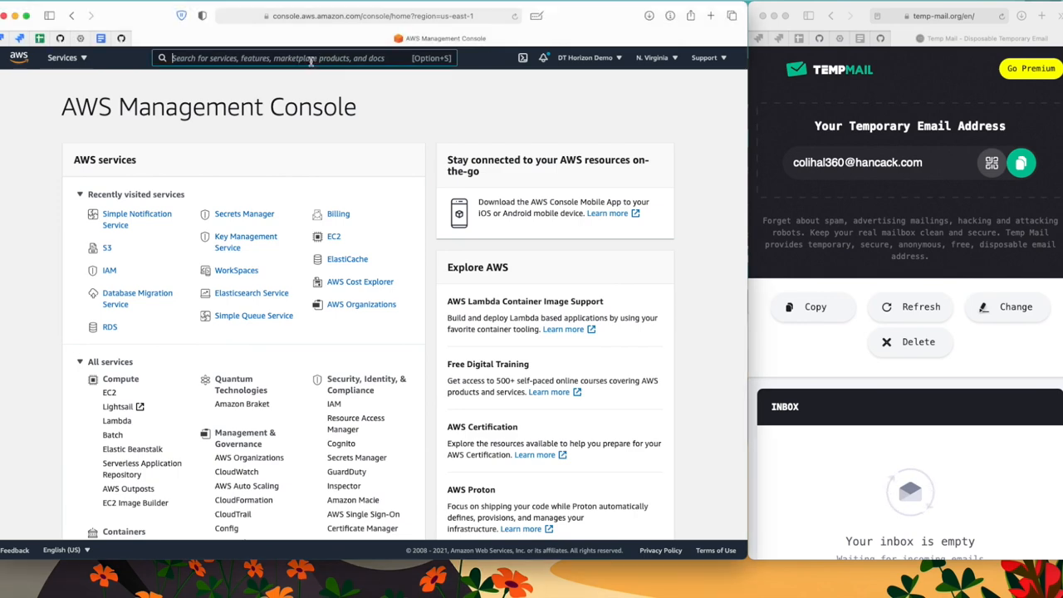
text(sns)
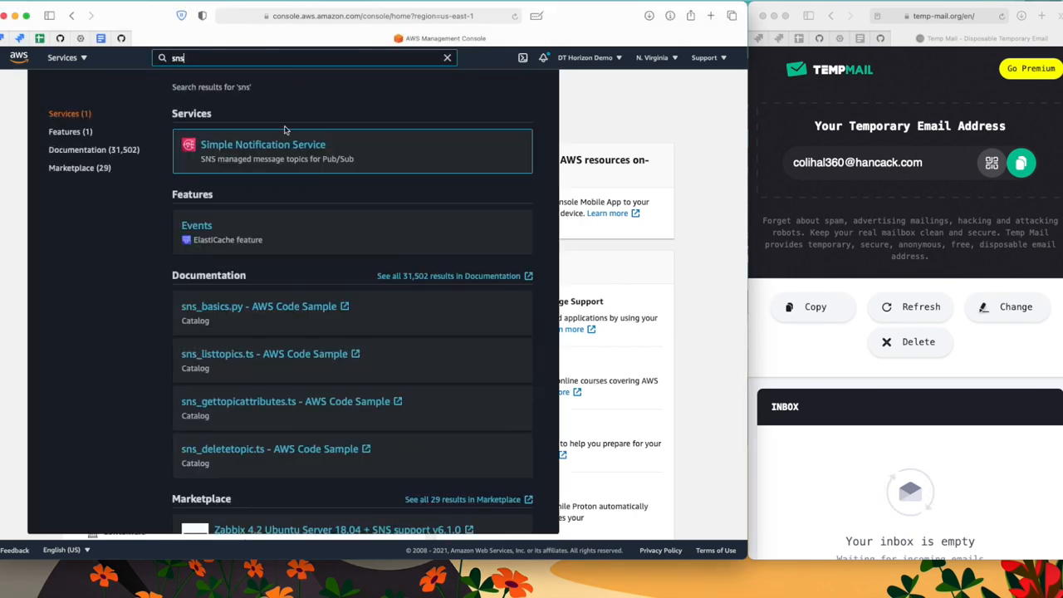
click(263, 149)
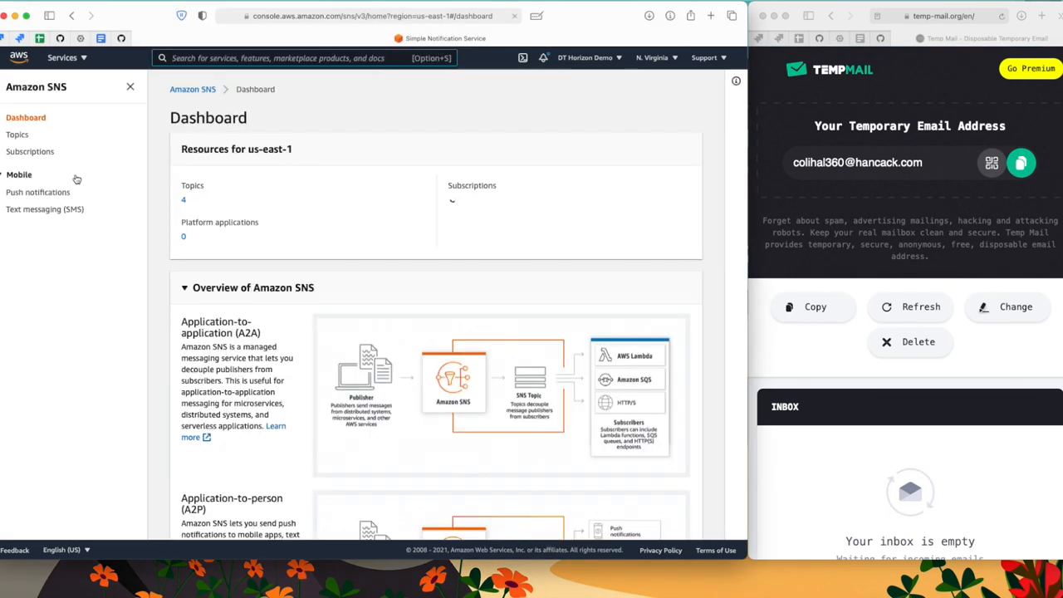
click(17, 132)
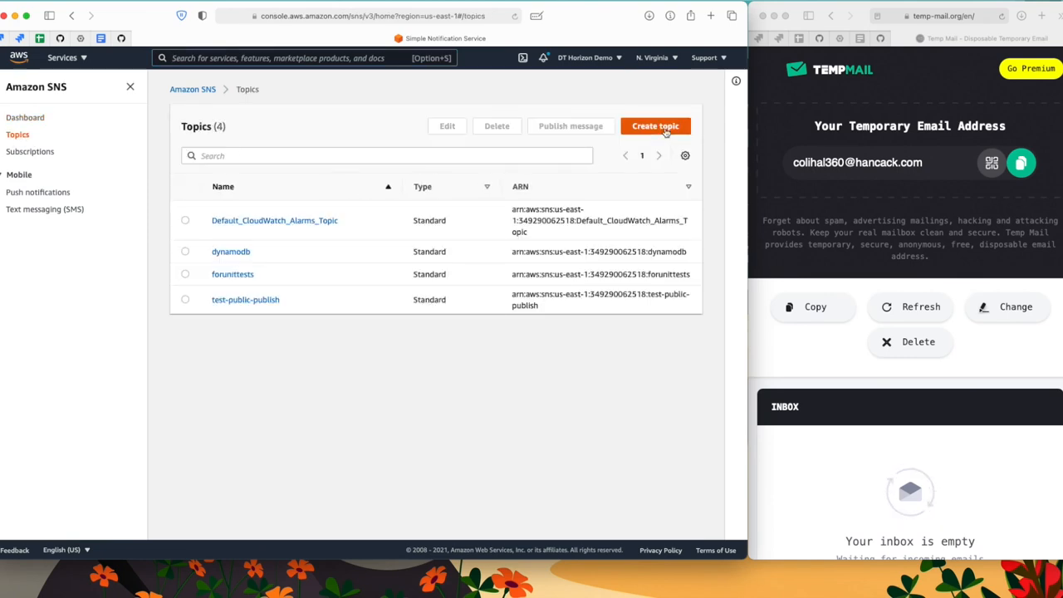
Start a new standard topic named alert-discounts and expand its Access policy section.
click(654, 126)
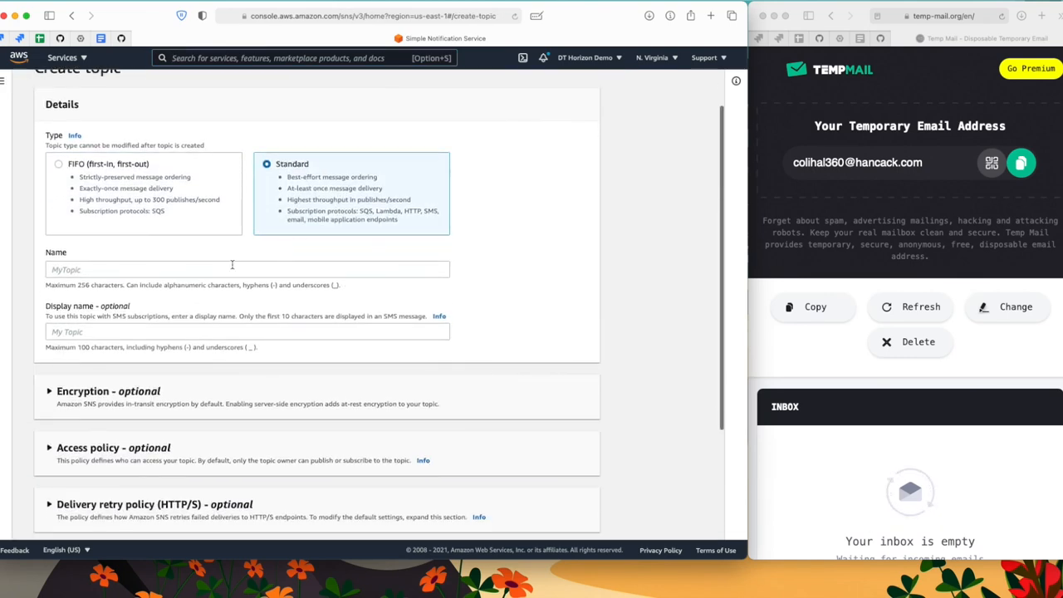
text(alert-disco)
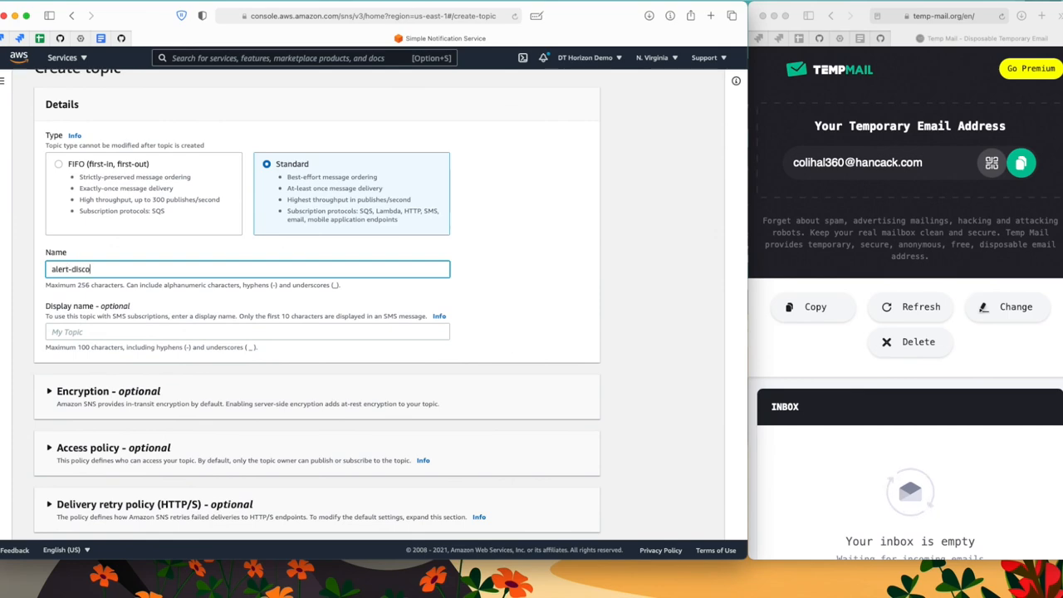
text(unts)
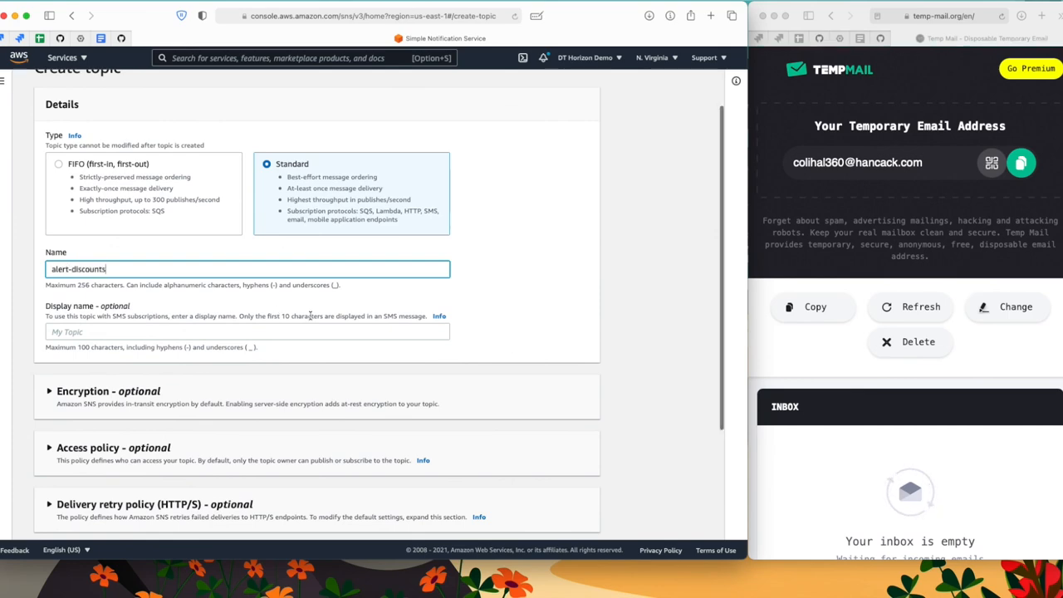
scroll(down, 3)
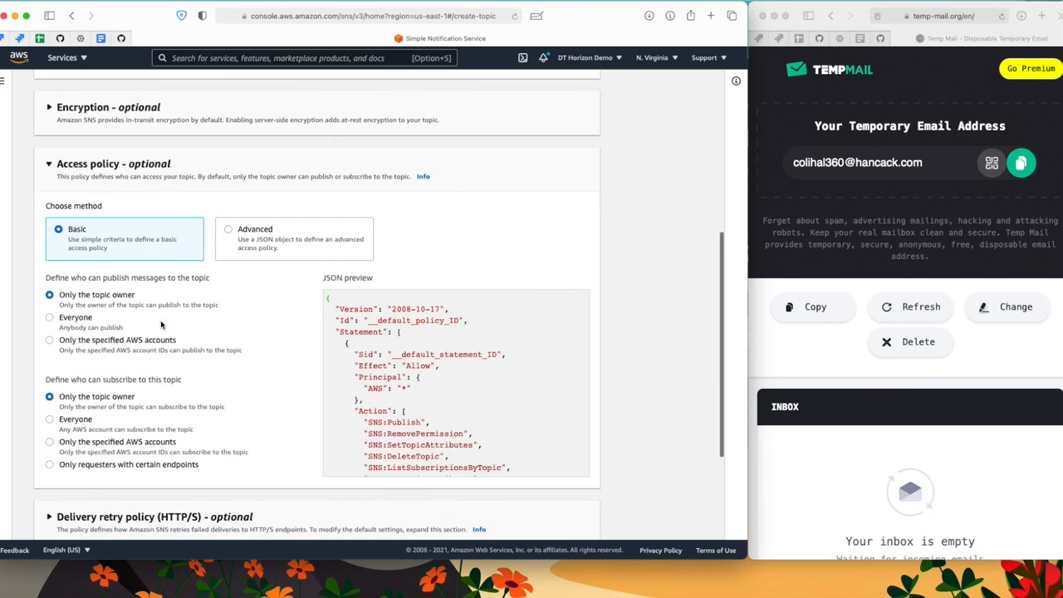
mouse_move(156, 298)
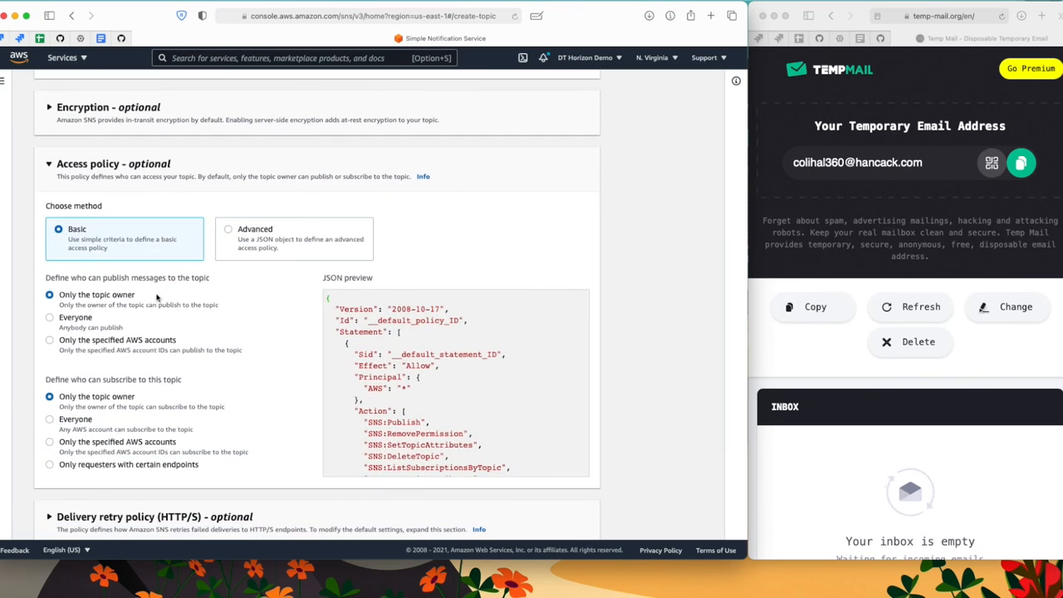
scroll(down, 3)
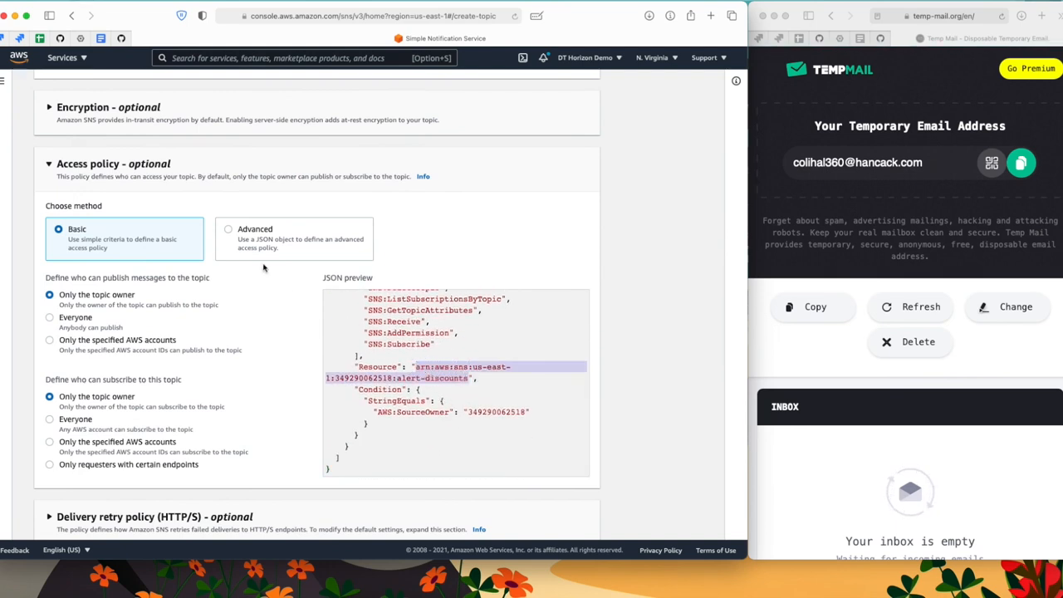
click(230, 229)
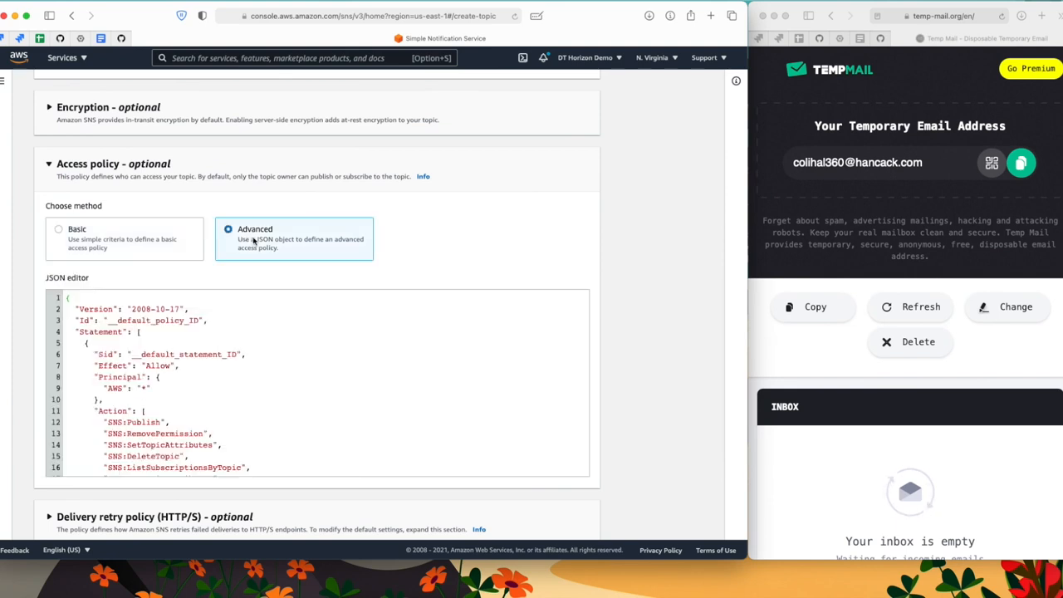
scroll(down, 3)
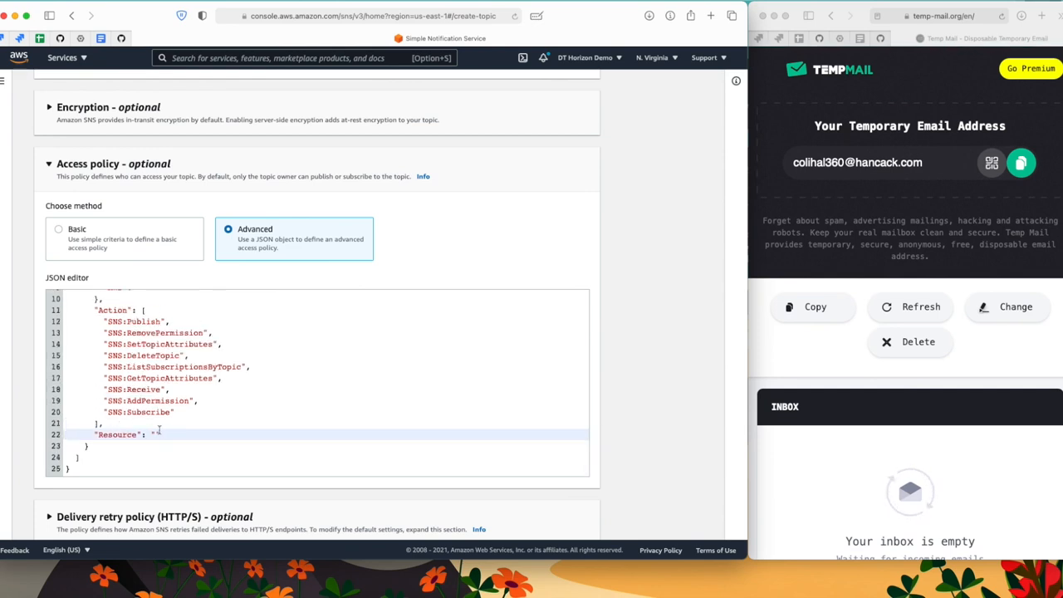
text(arn:aws:sns:us-east-1:349290062518:alert-discounts)
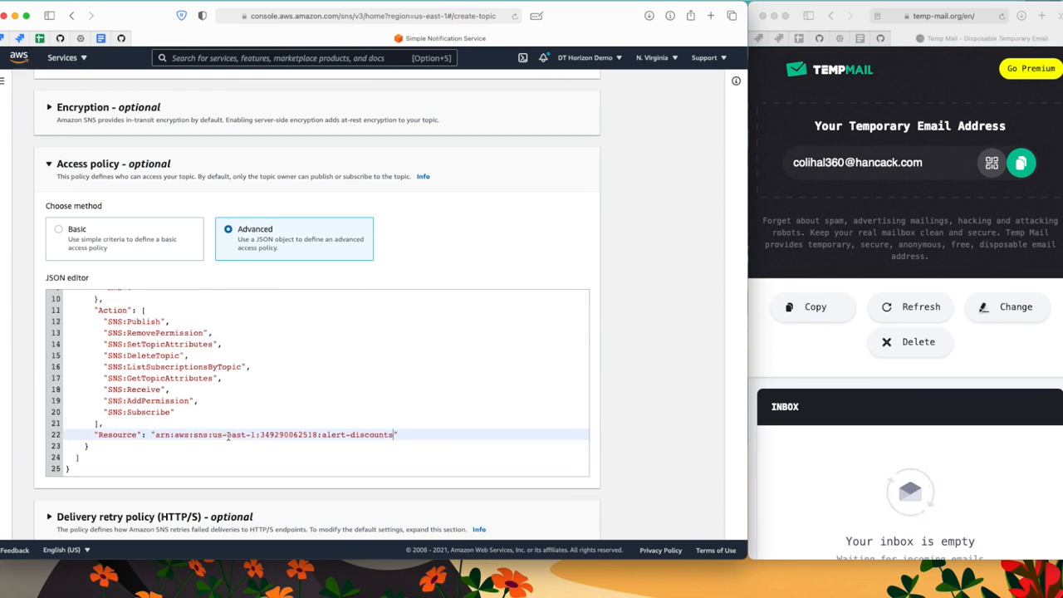
scroll(down, 3)
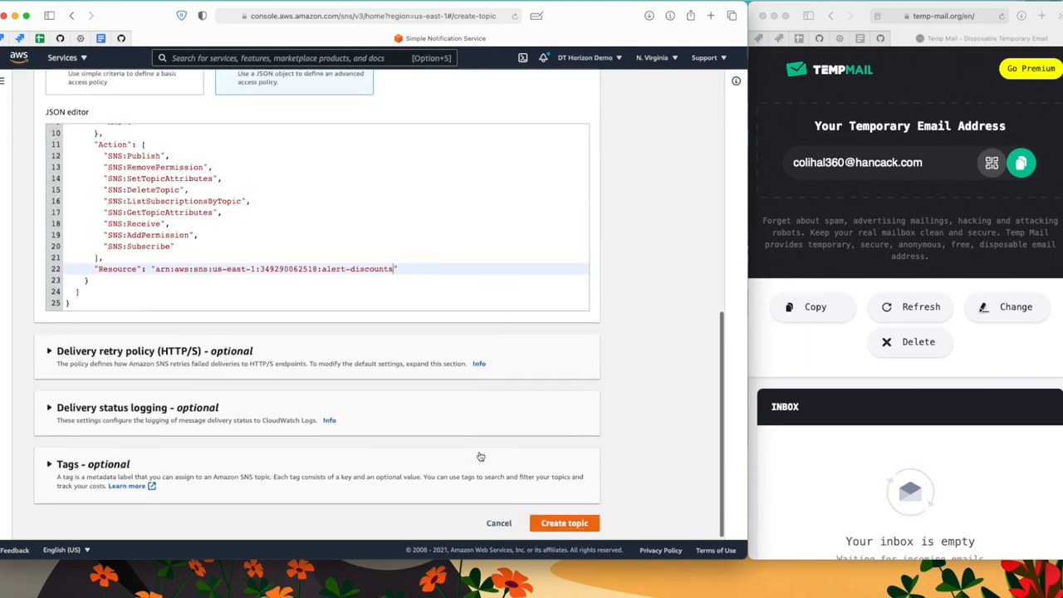
click(565, 522)
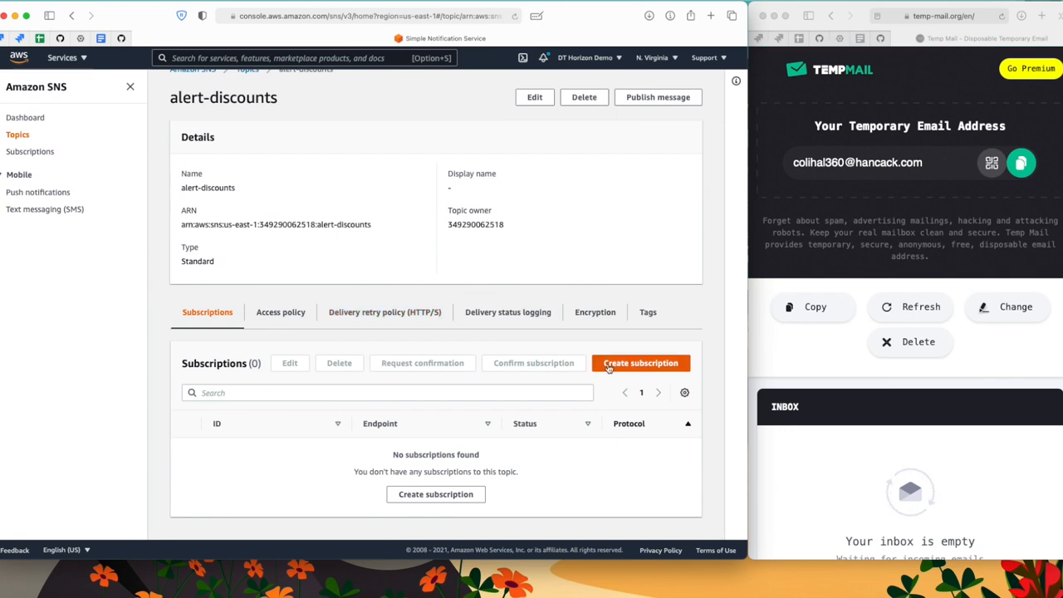
Add an Email subscription to alert-discounts using the copied Temp Mail address as endpoint.
click(641, 362)
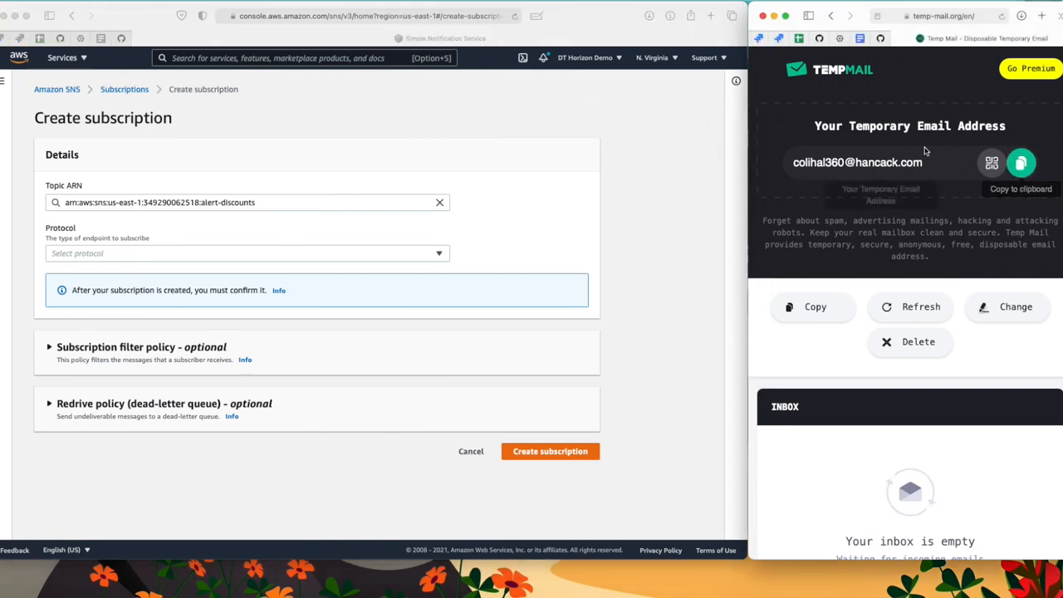
click(1020, 163)
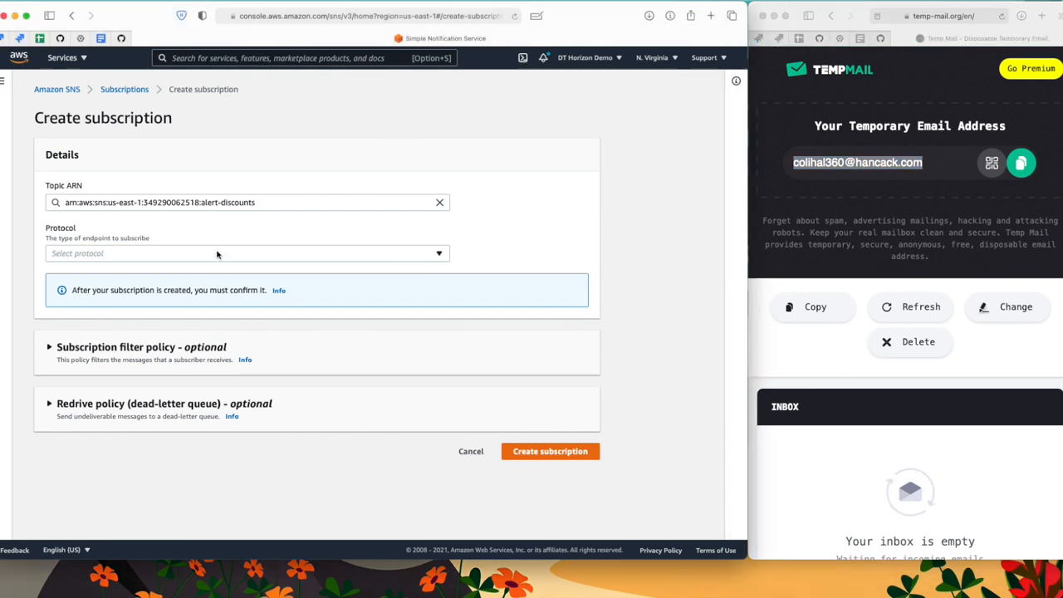
click(247, 252)
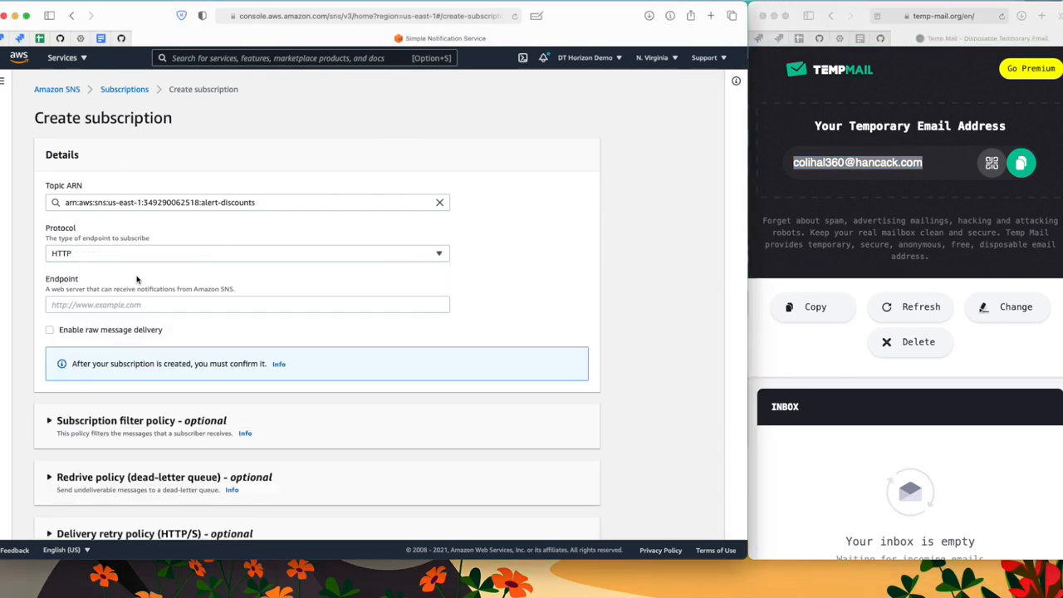
click(247, 253)
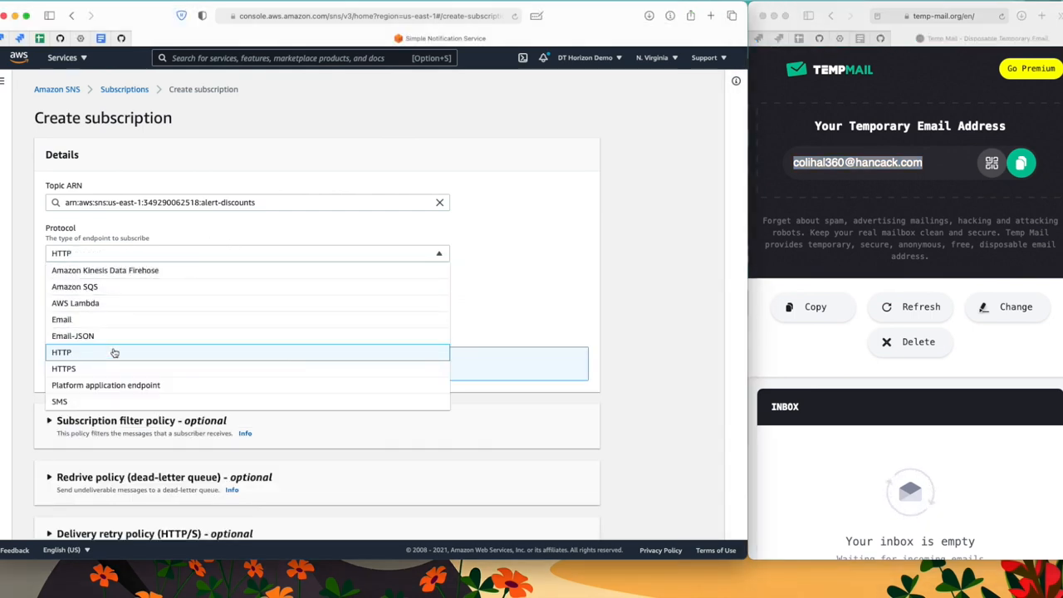
click(61, 319)
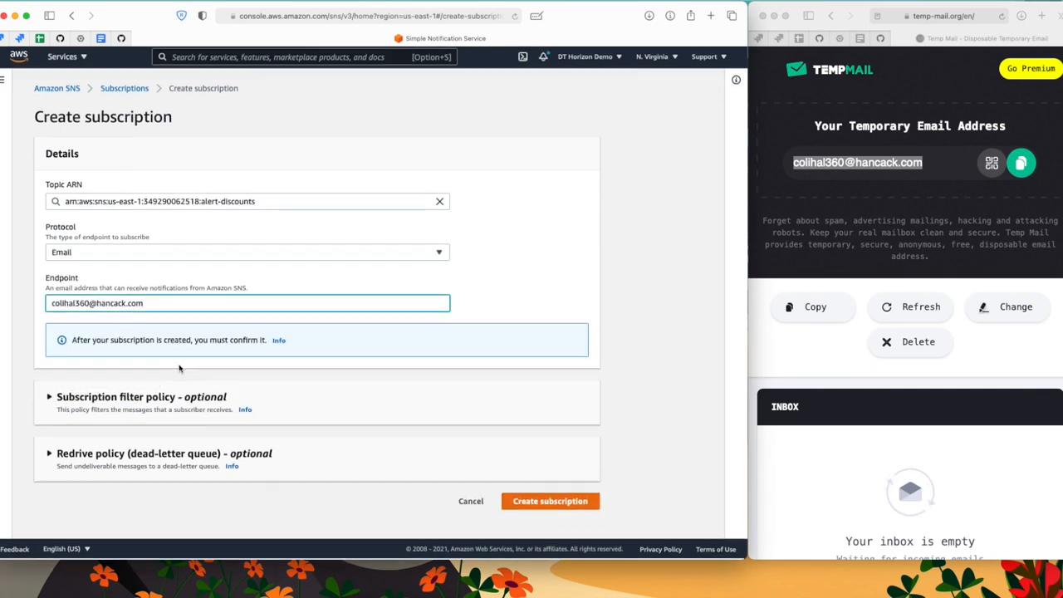
click(550, 502)
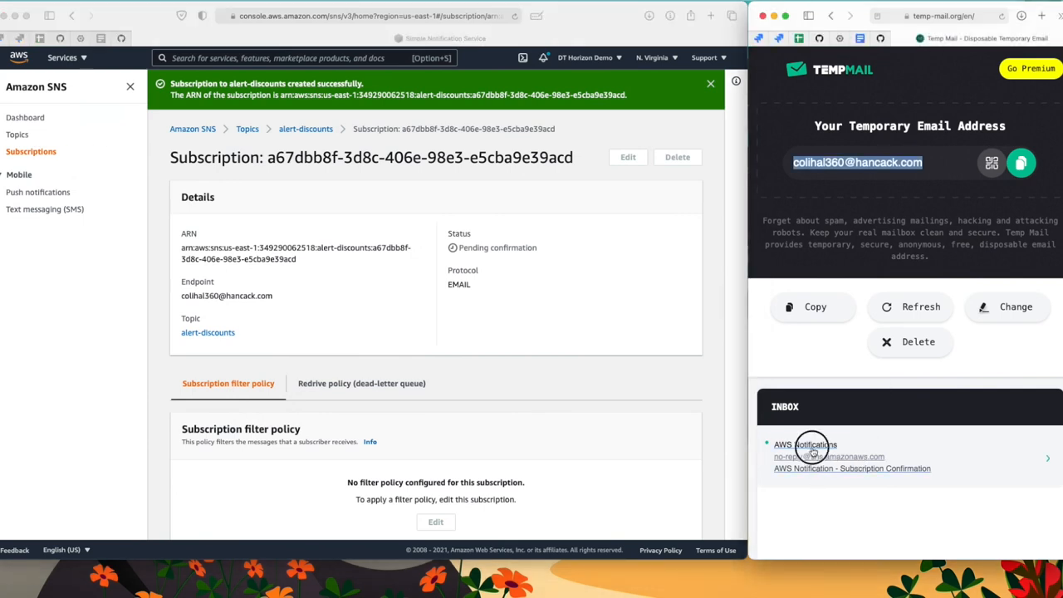
Confirm the subscription via the AWS Notifications email link and return to the inbox.
click(806, 449)
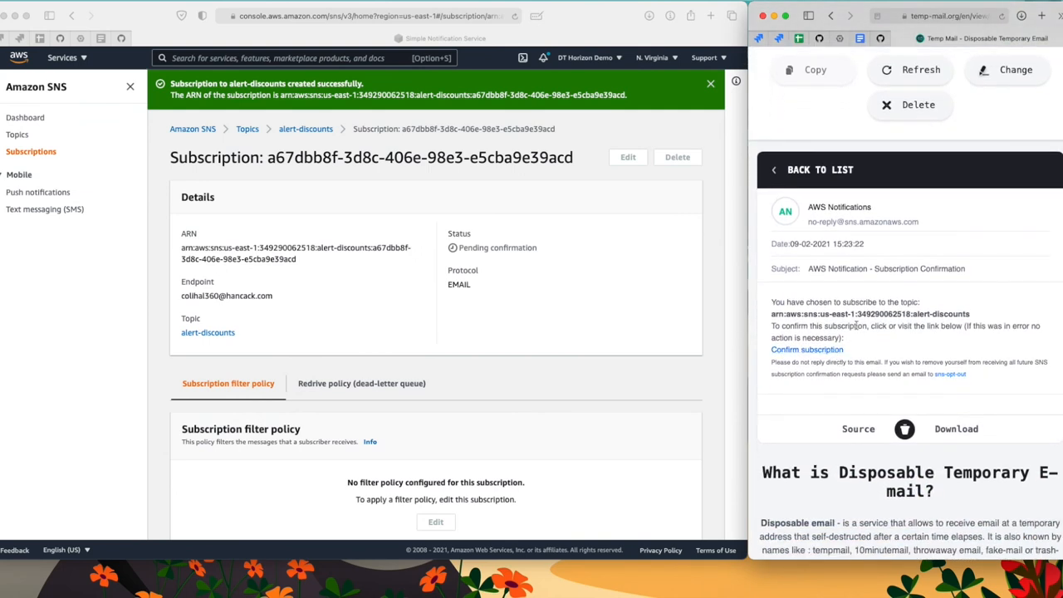
click(807, 349)
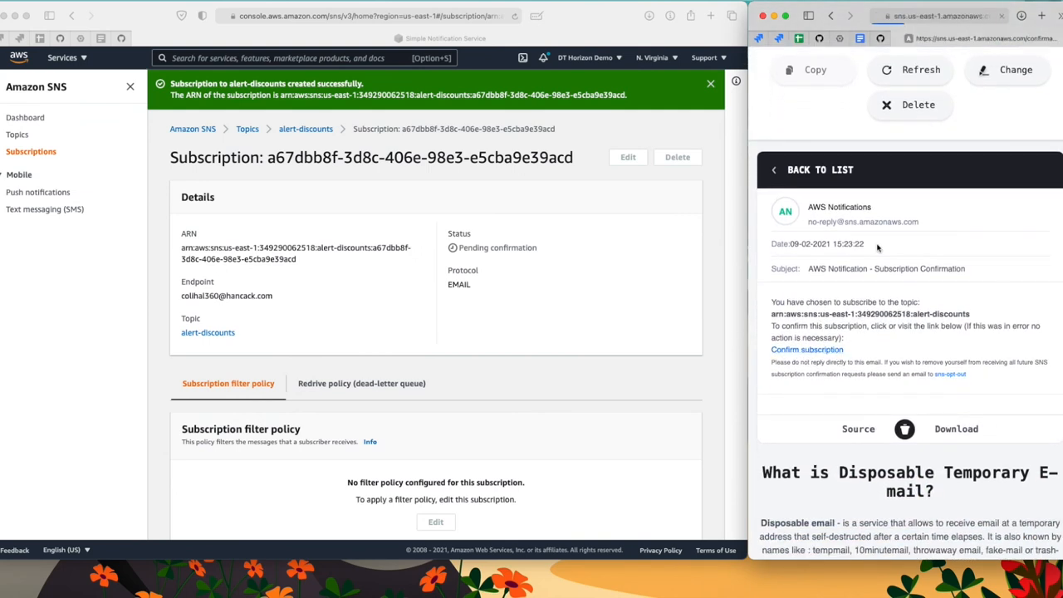
click(807, 348)
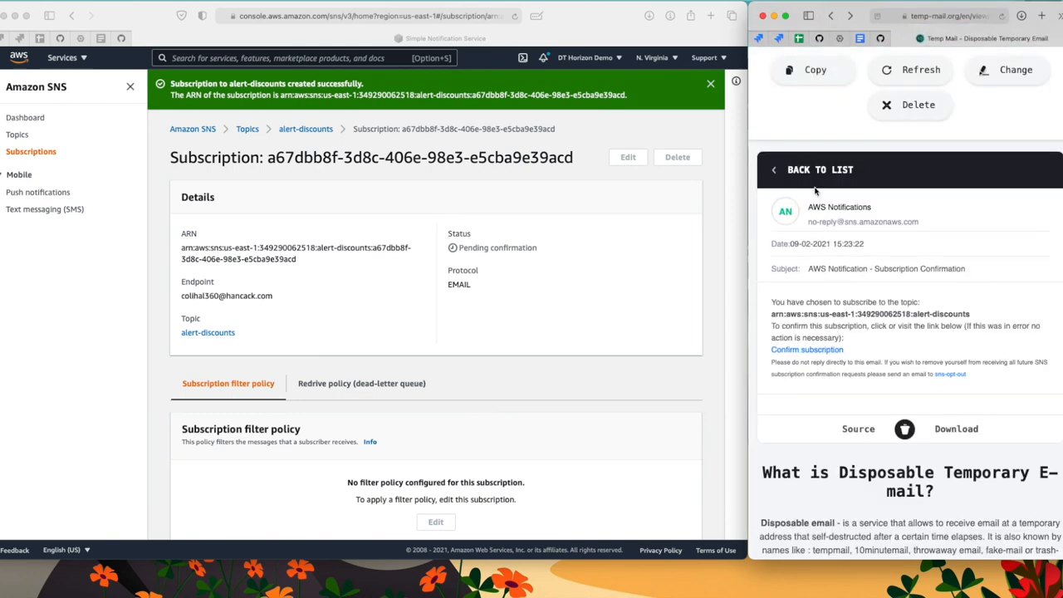
click(820, 170)
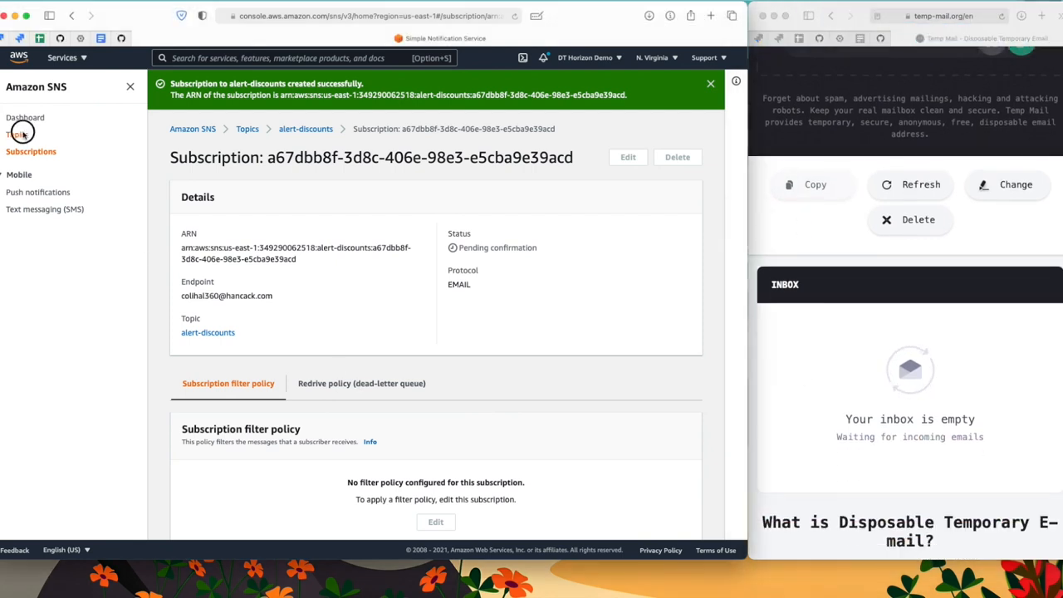
Return to the alert-discounts topic page and select its ARN for copying.
click(305, 129)
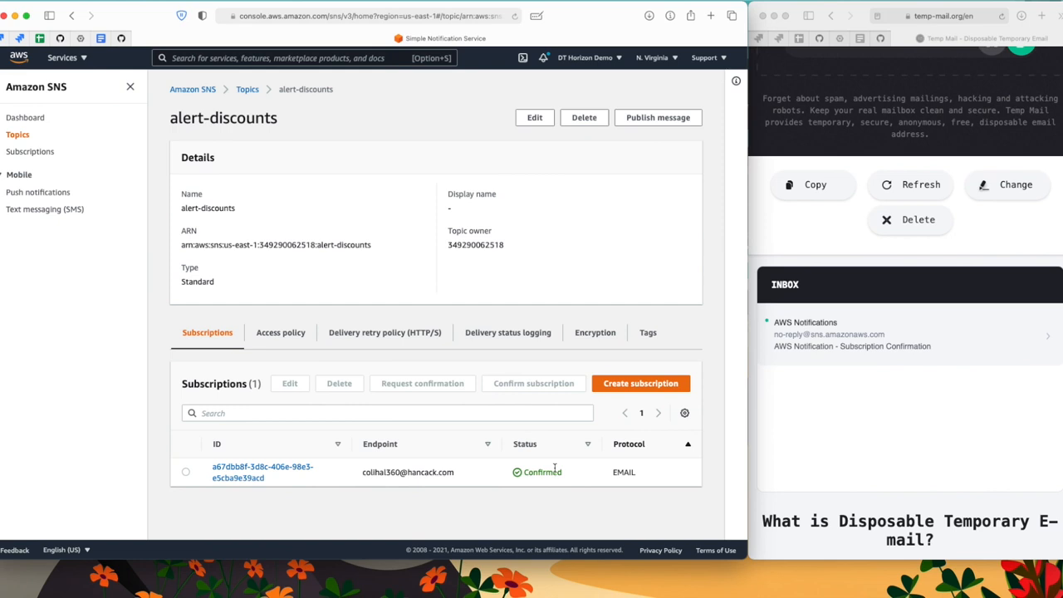
double_click(347, 245)
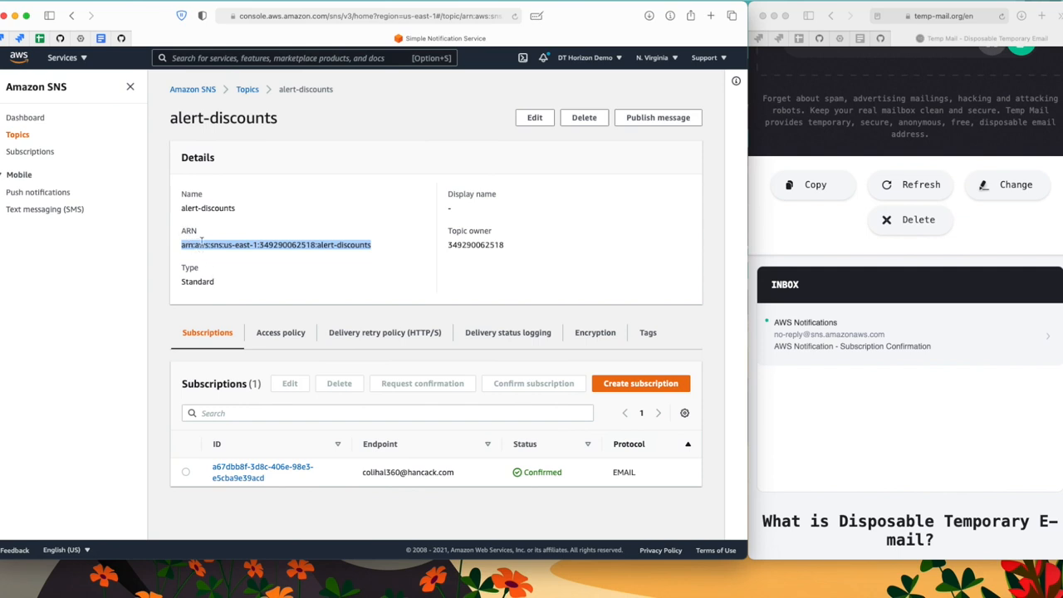
mouse_move(239, 260)
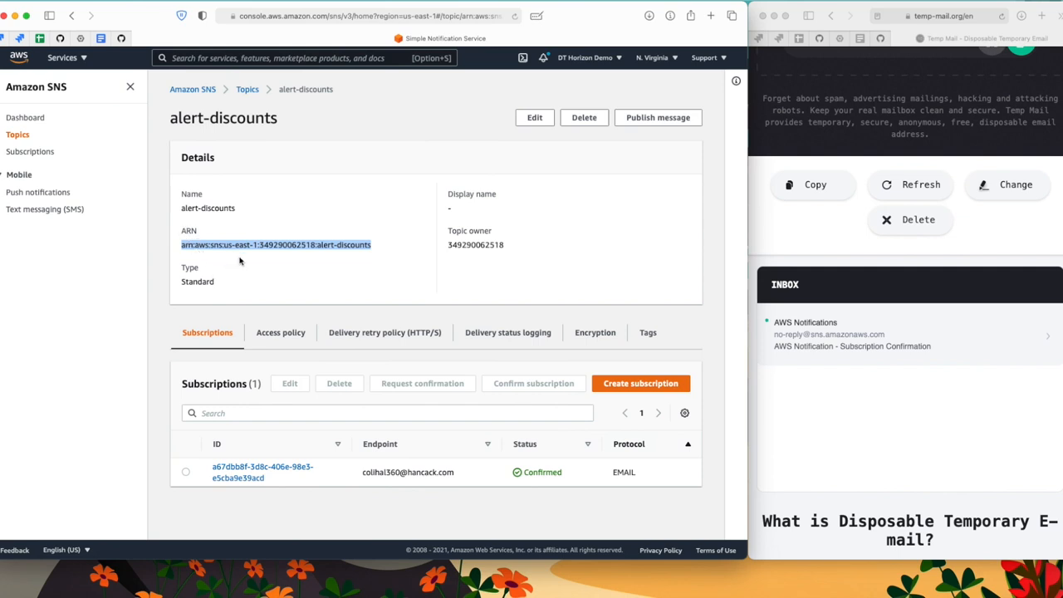
mouse_move(252, 272)
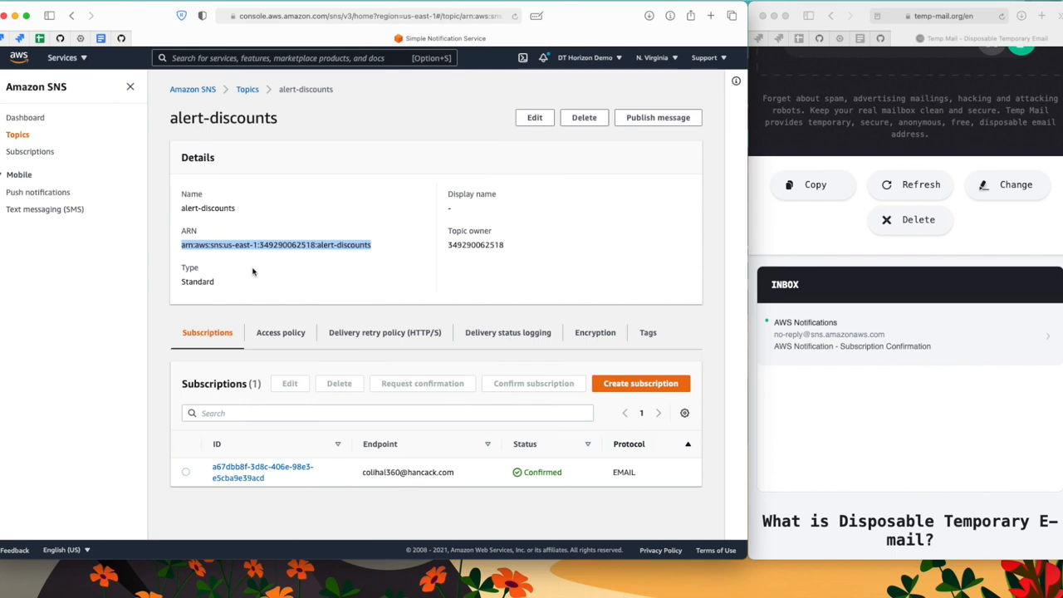
mouse_move(269, 267)
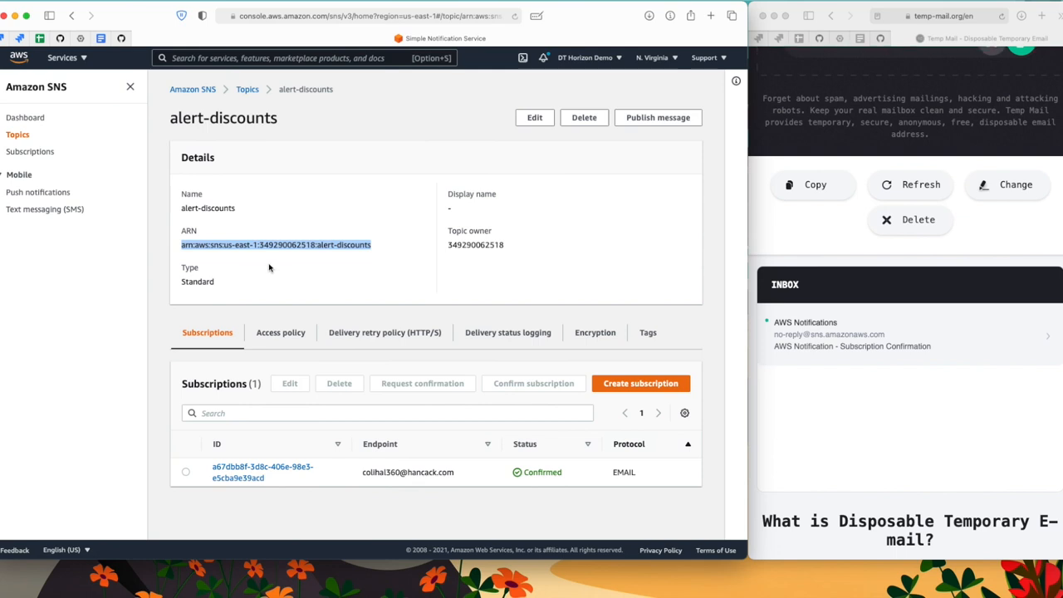
mouse_move(309, 266)
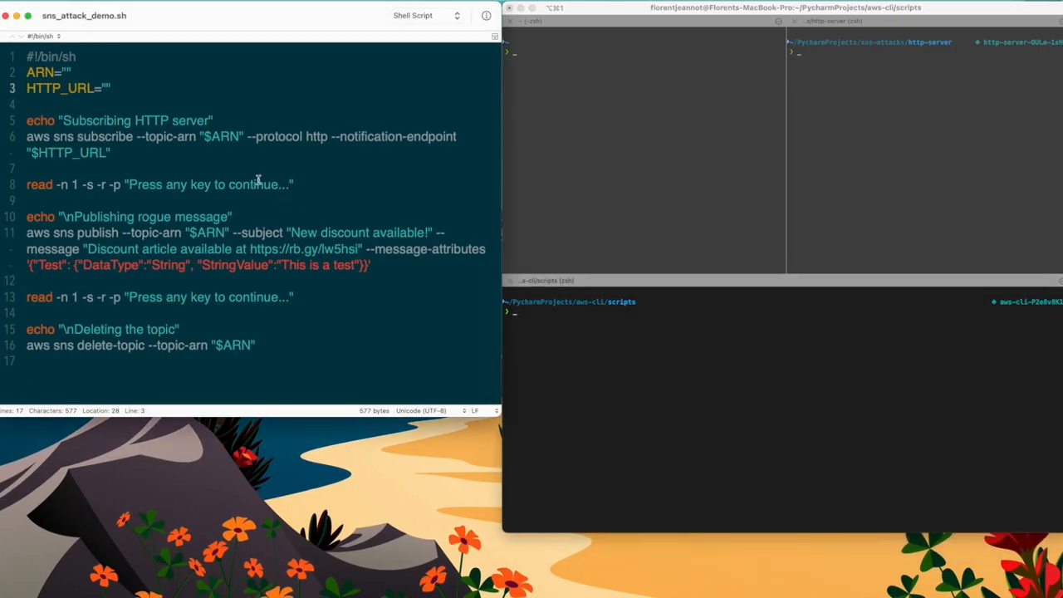
Paste the alert-discounts topic ARN into the ARN variable of sns_attack_demo.sh.
click(103, 88)
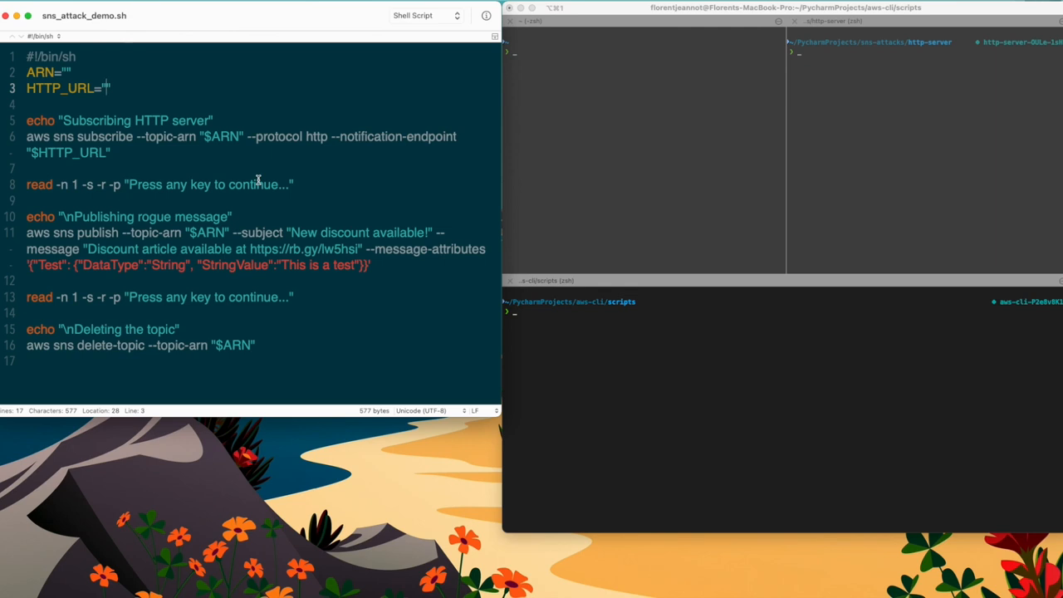
text(")
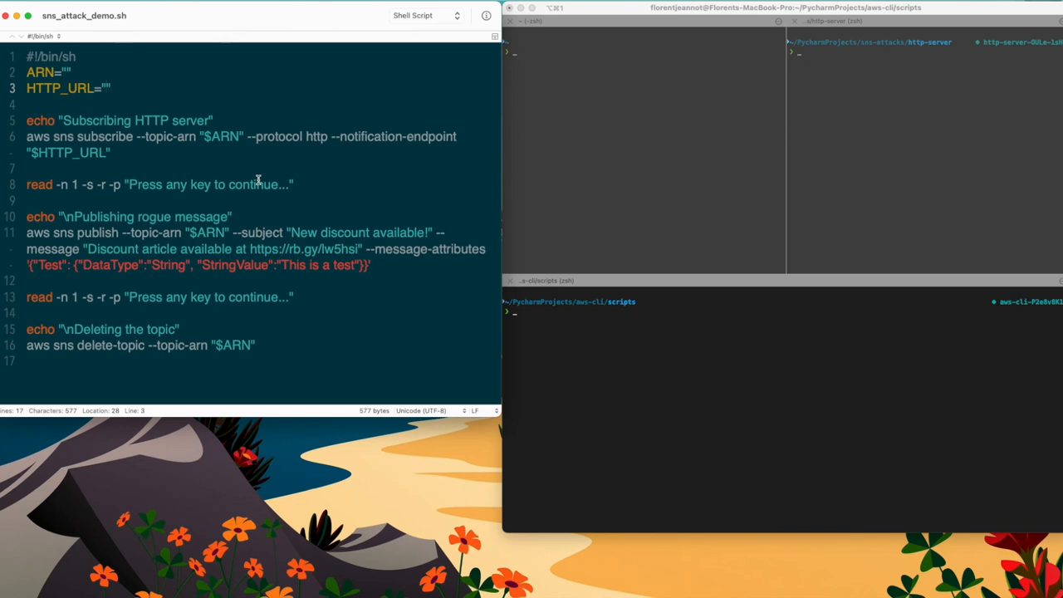
click(107, 88)
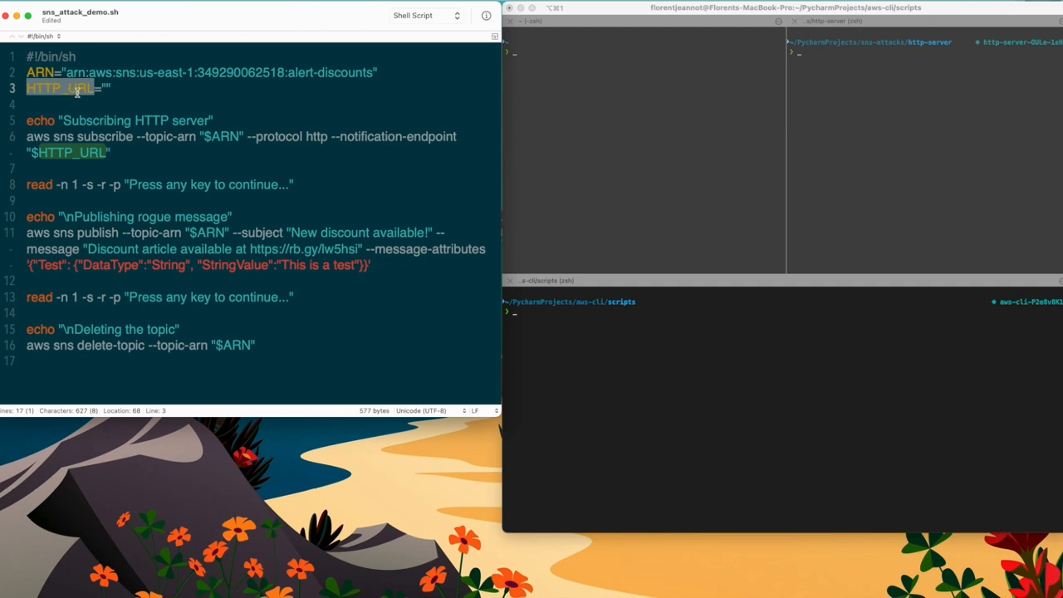
click(110, 88)
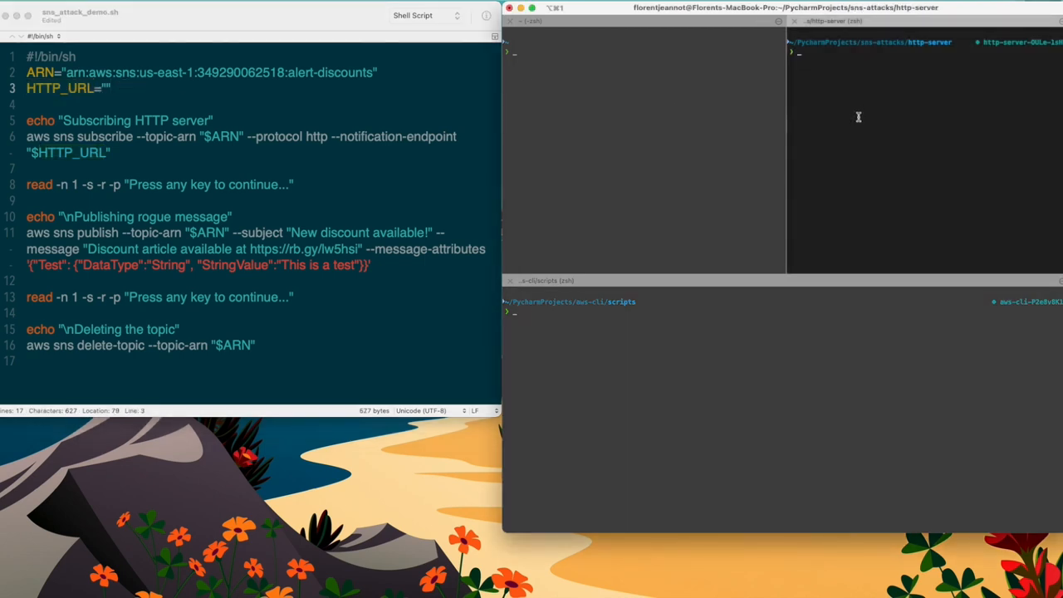
text(uvicorn main:app --port 8080)
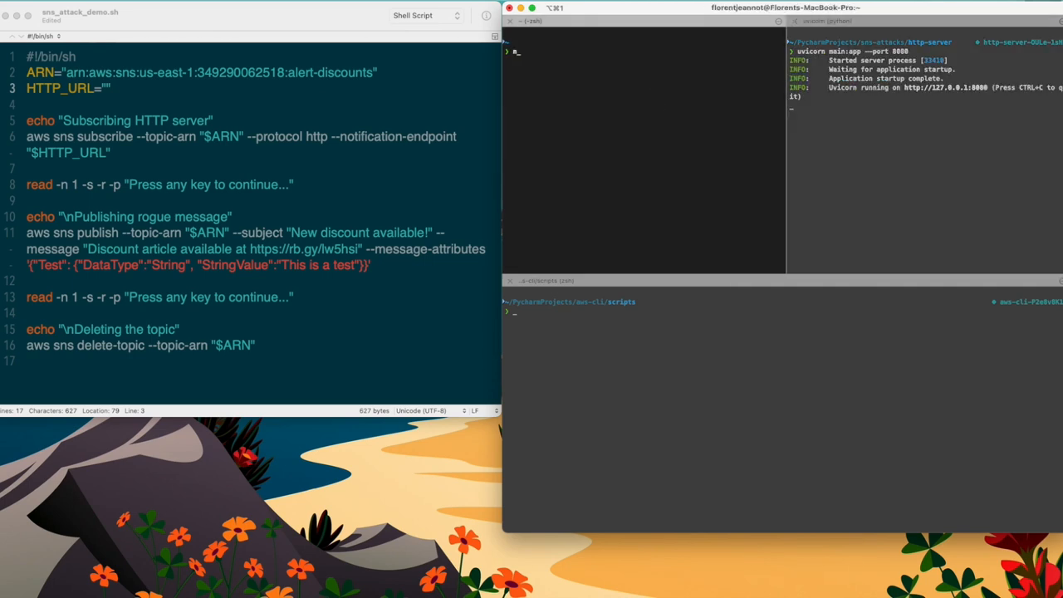
text(ngrok http 8080)
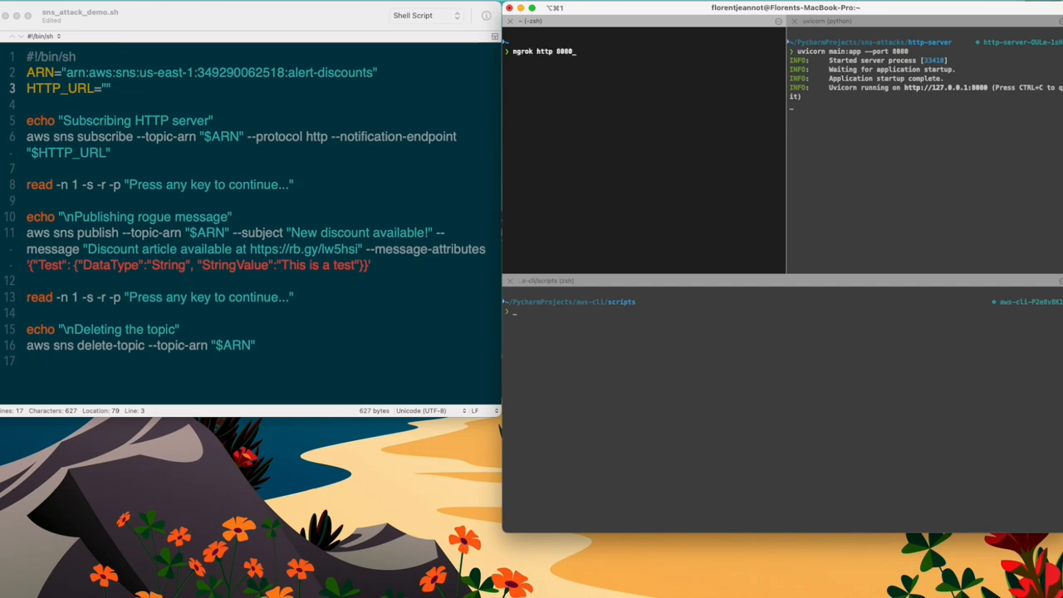
key(enter)
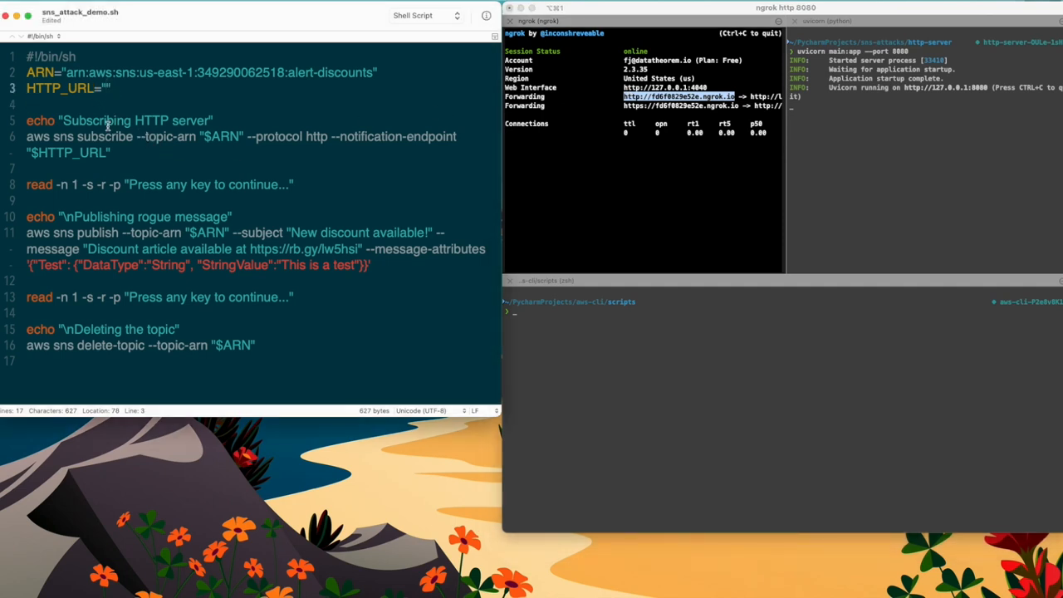
text(http://fd6f0829e52e.ngrok.io)
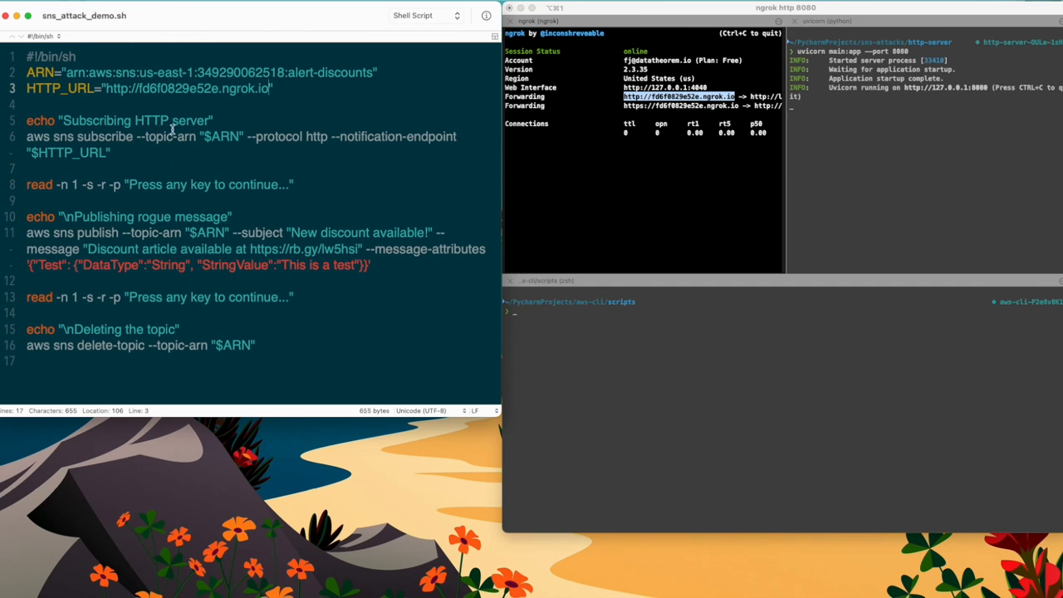
double_click(86, 120)
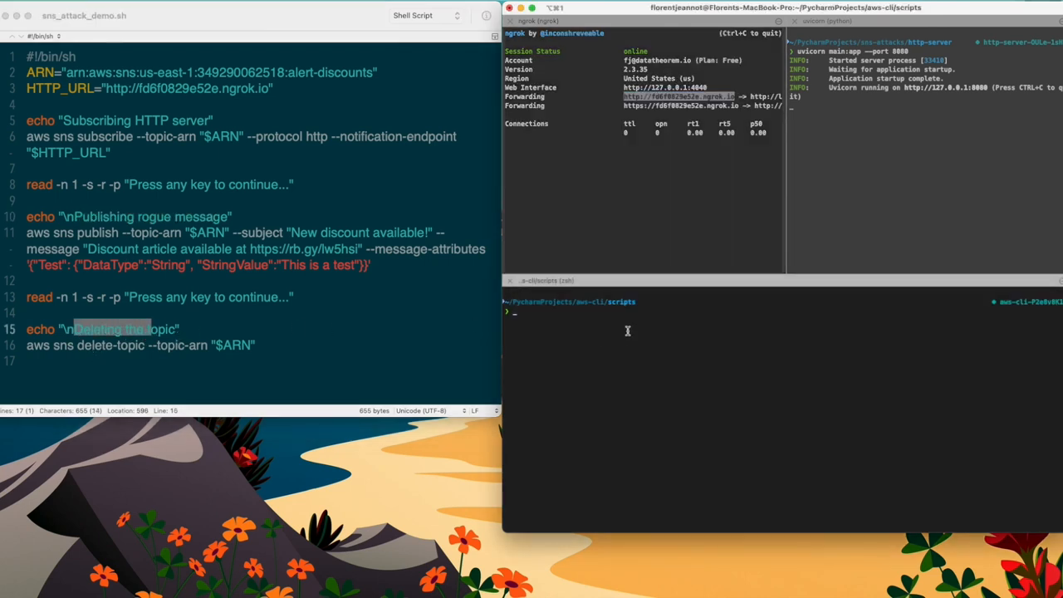
Run ./sns_attack_demo.sh so the ngrok endpoint subscribes and receives the confirmation POST.
text(./sns_attack_demo.sh)
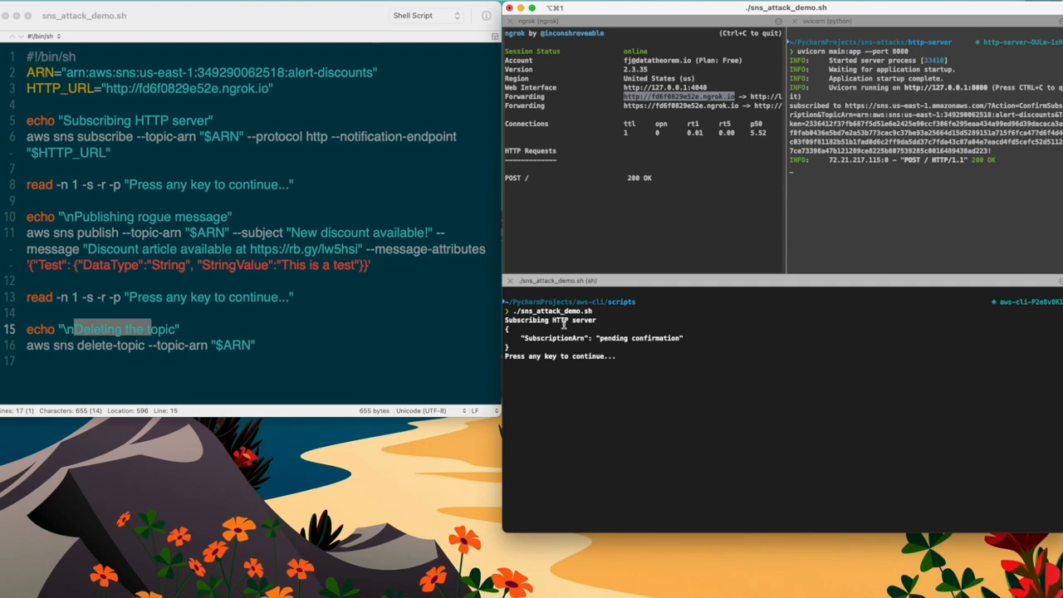
mouse_move(596, 346)
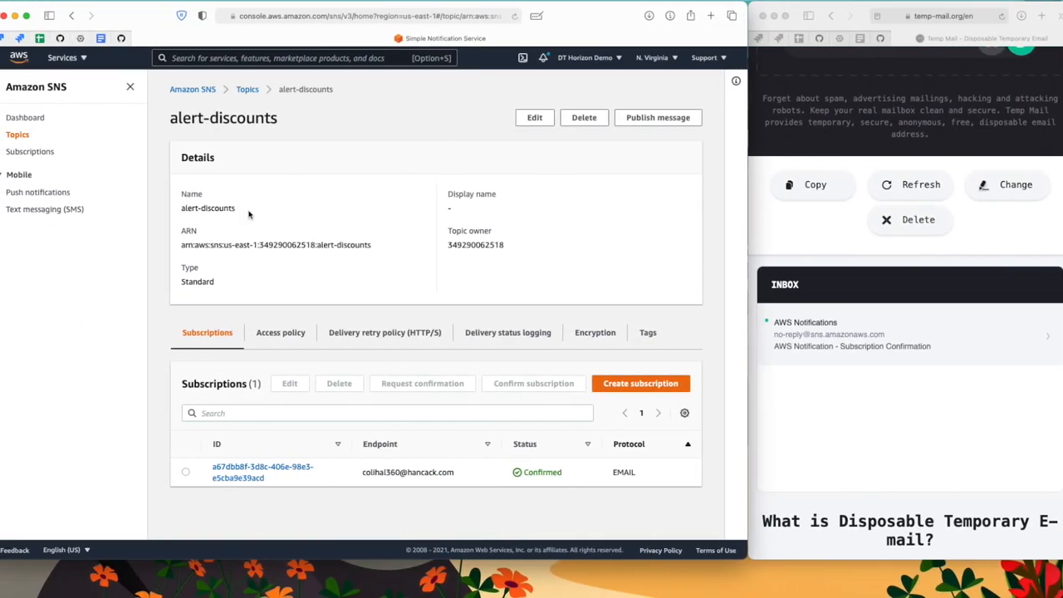
mouse_move(252, 220)
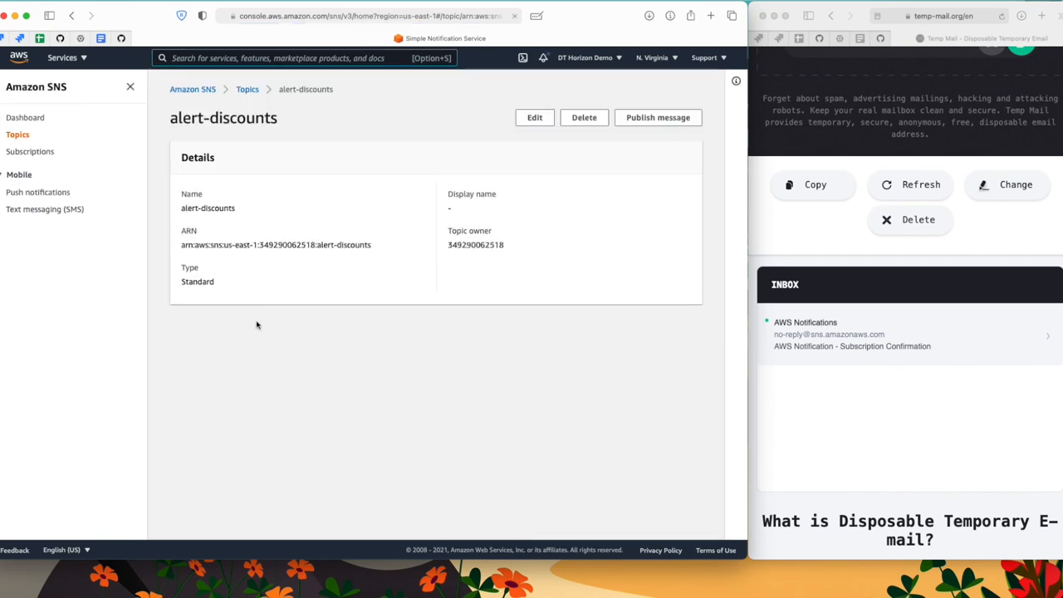
Refresh the alert-discounts topic to show the confirmed HTTP subscription beside the email one.
click(206, 332)
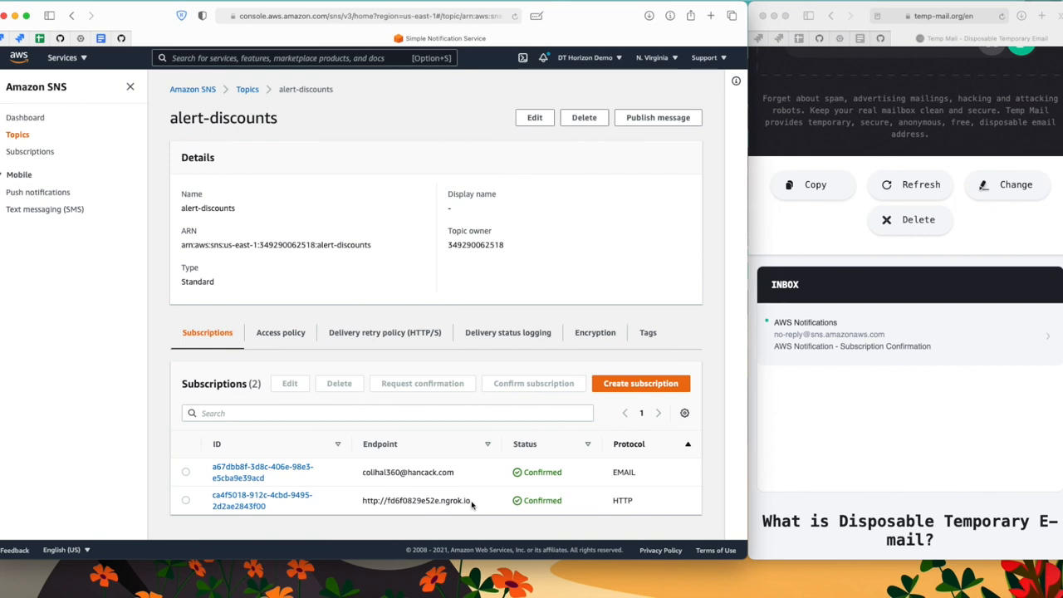
Publish a message with body 'test' to the alert-discounts topic.
click(658, 117)
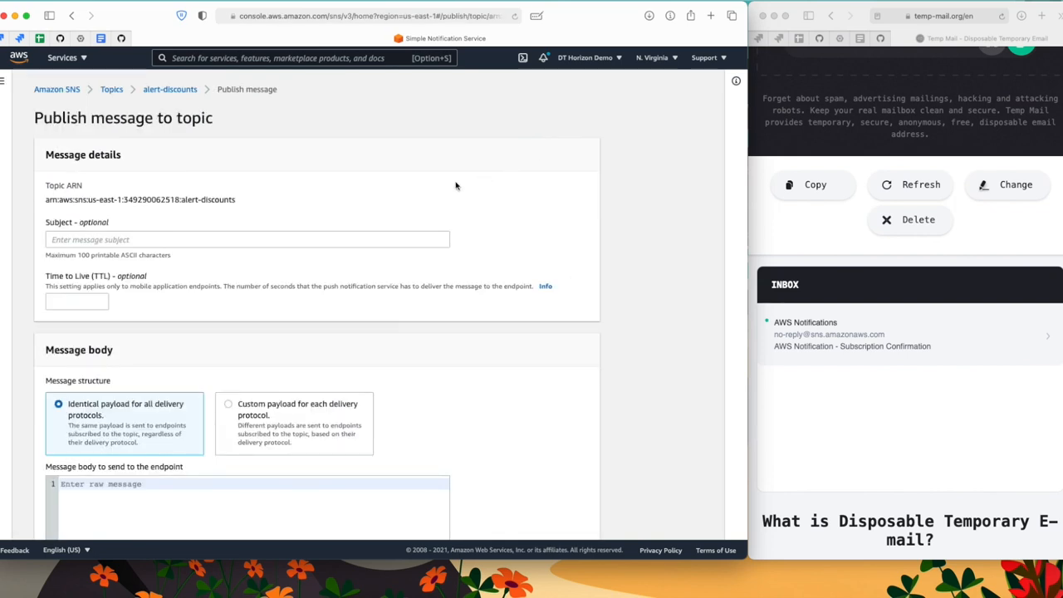
text(test)
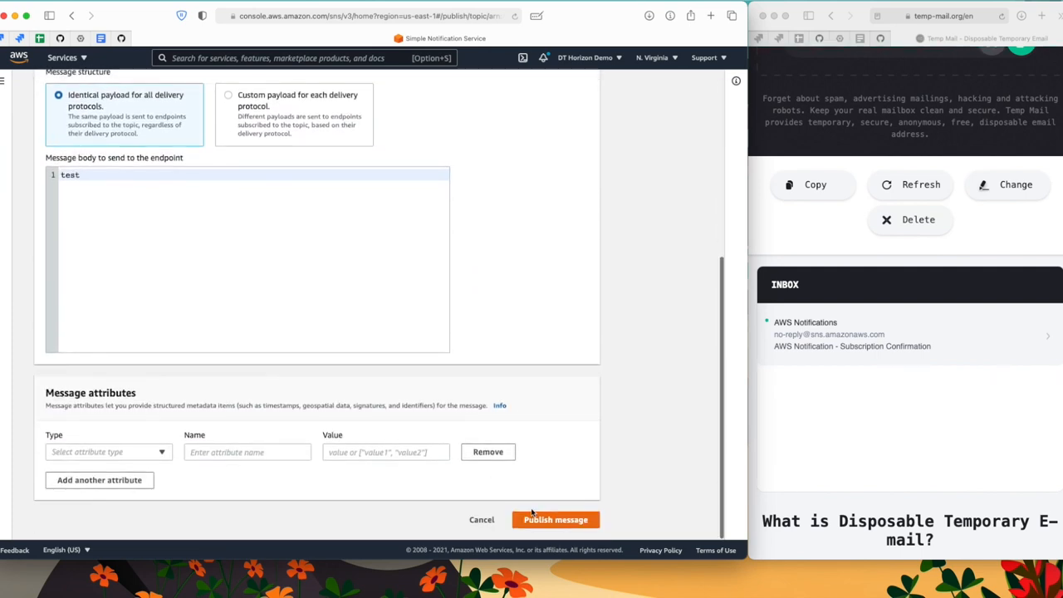
click(555, 518)
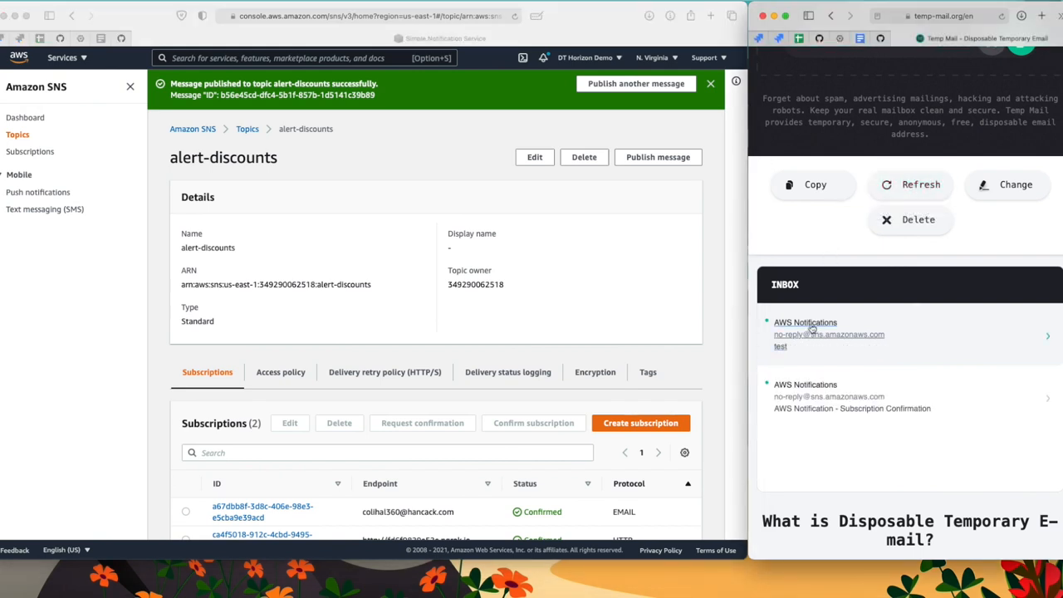
View the arrived test notification in Temp Mail, then return to the Terminal attack script.
click(828, 334)
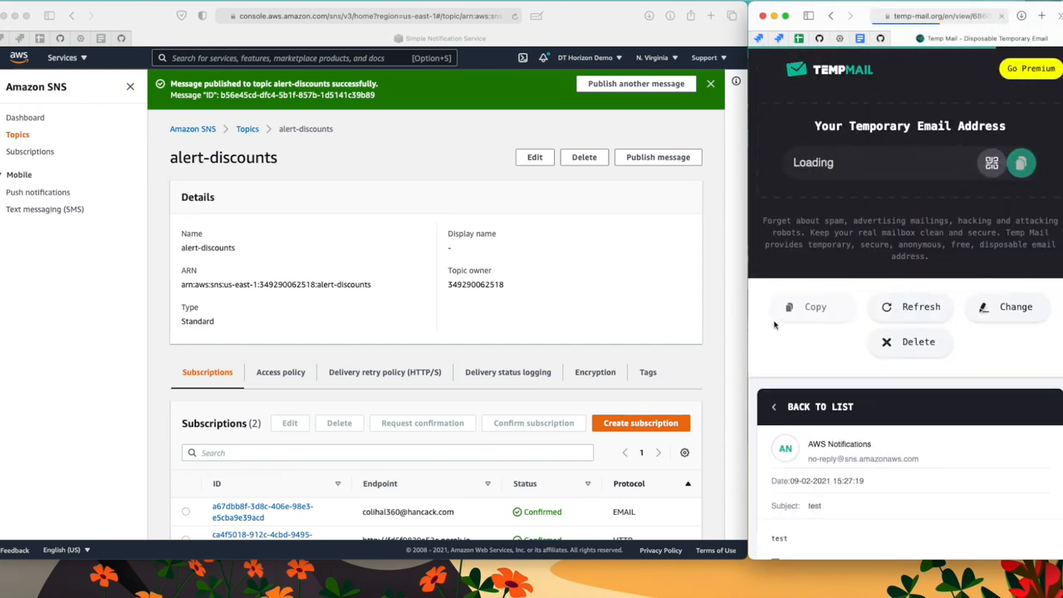
scroll(down, 3)
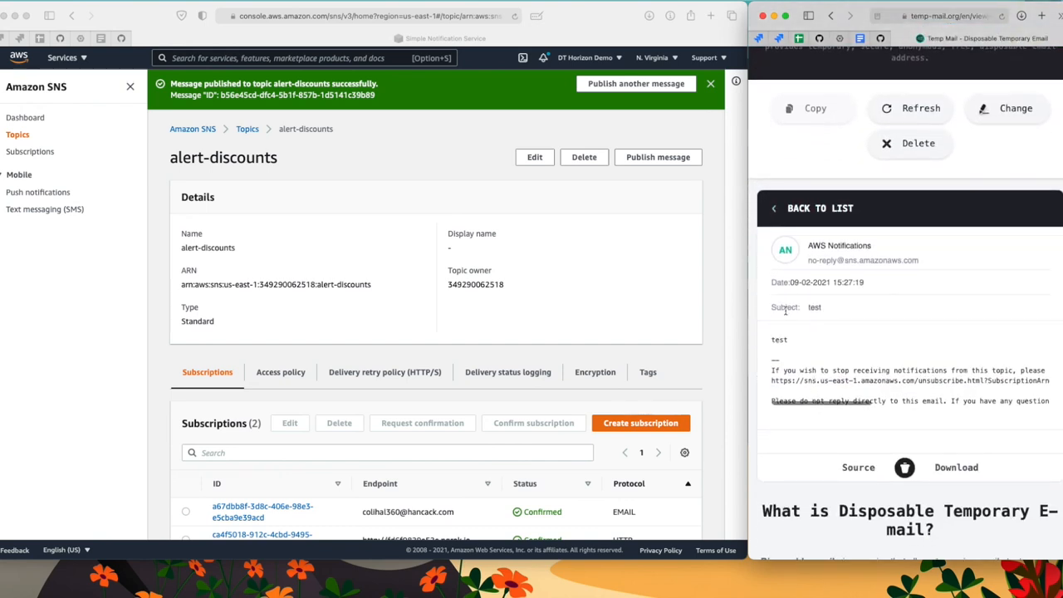
double_click(778, 339)
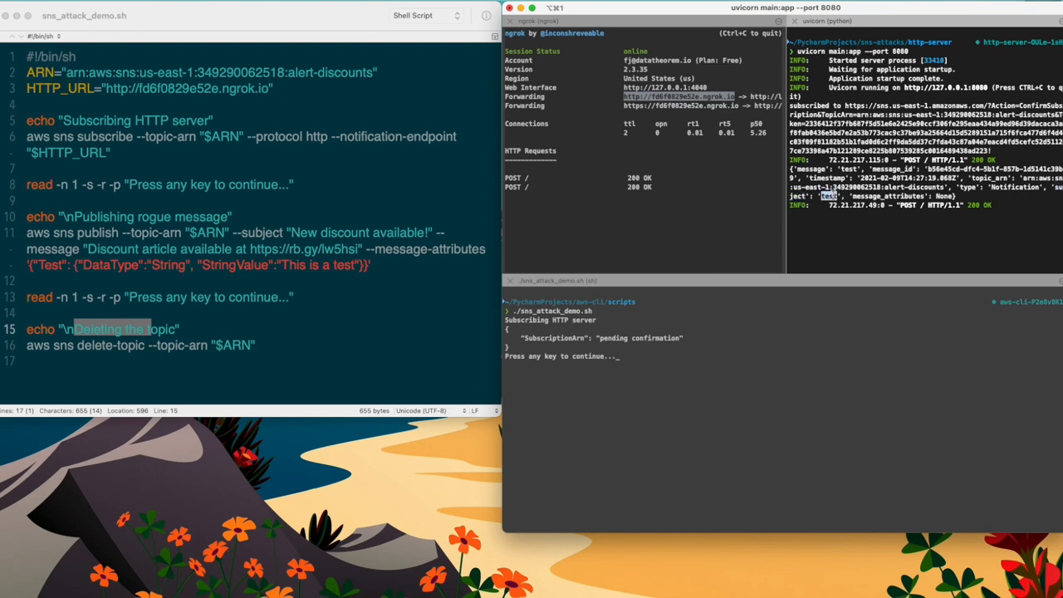
mouse_move(838, 202)
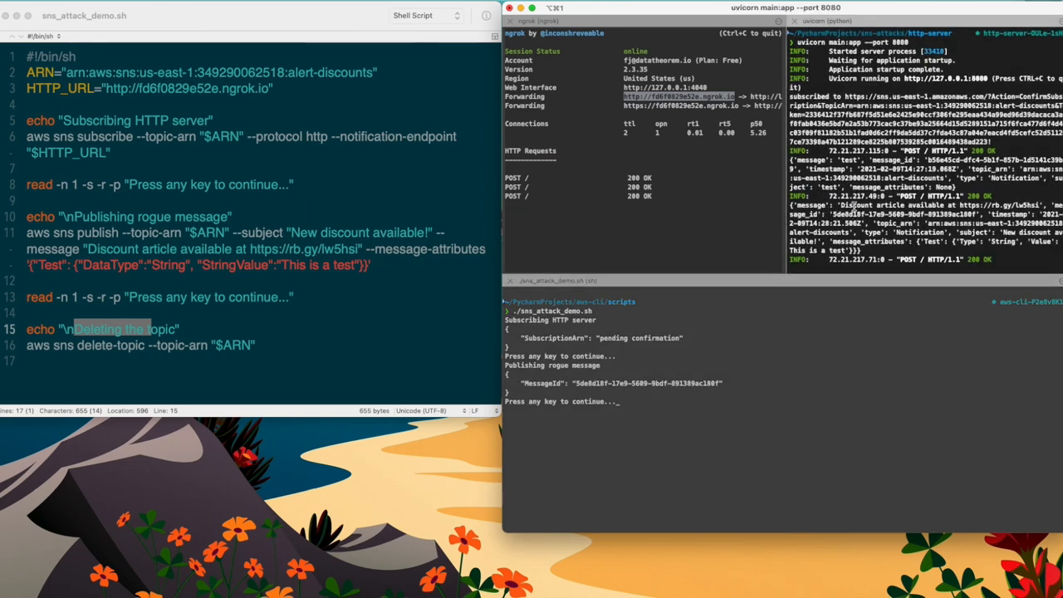
mouse_move(846, 206)
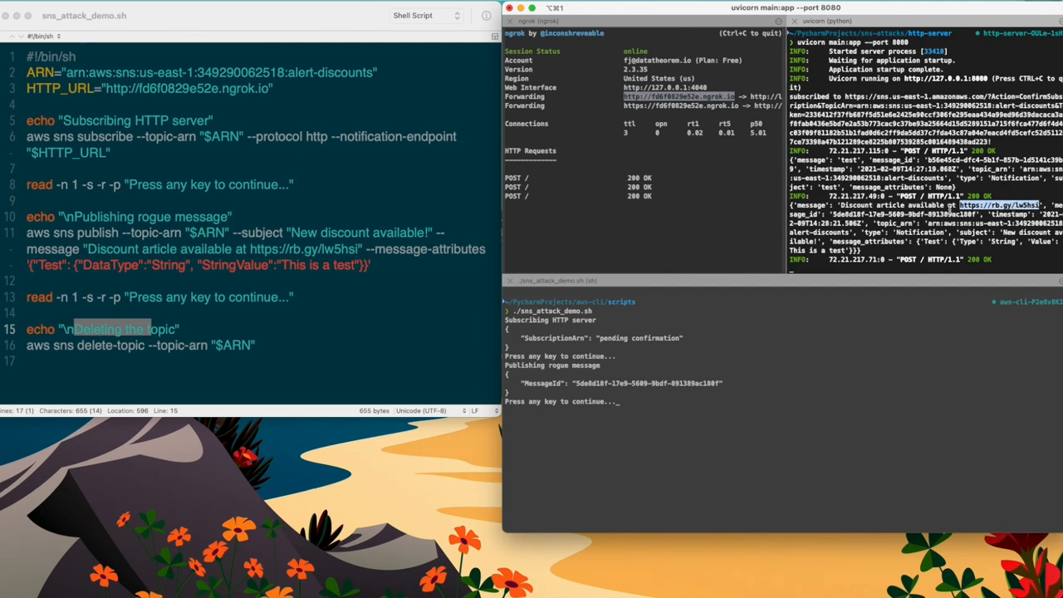
mouse_move(947, 207)
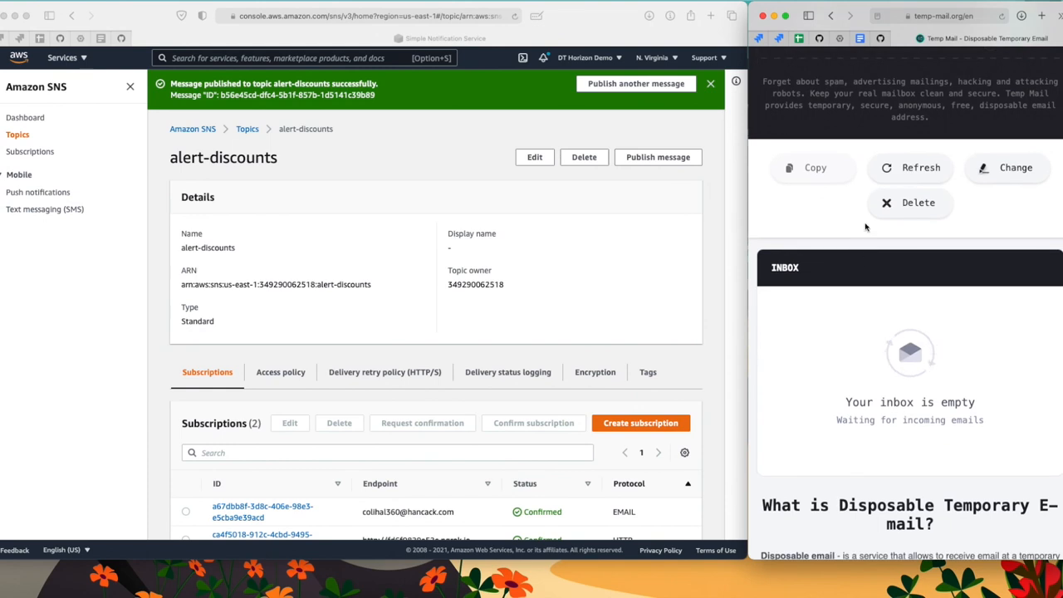
mouse_move(867, 240)
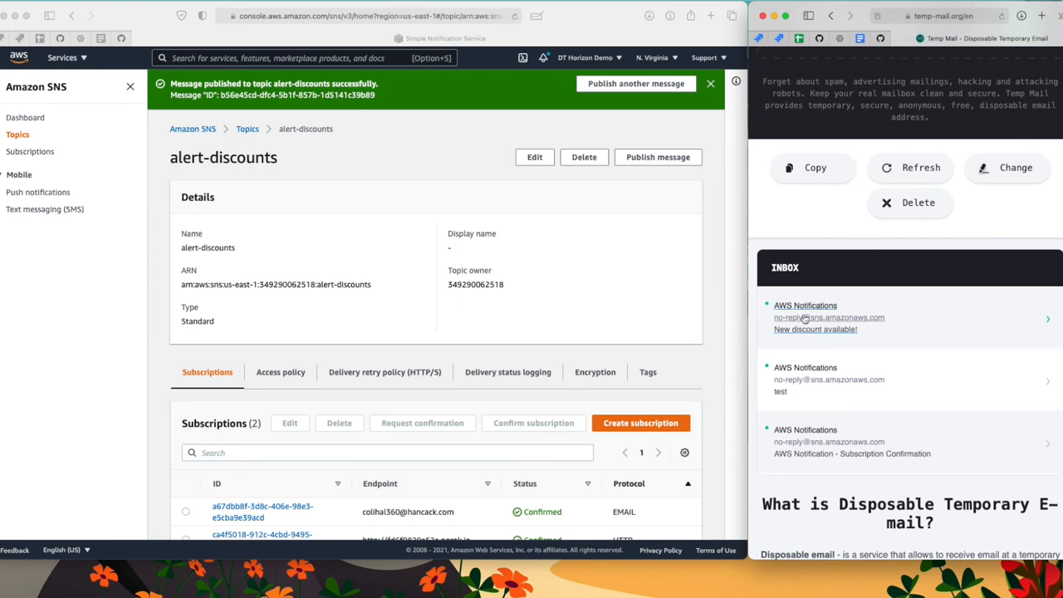
Read the rogue 'New discount available!' email, then view the topic's access policy in SNS.
click(813, 317)
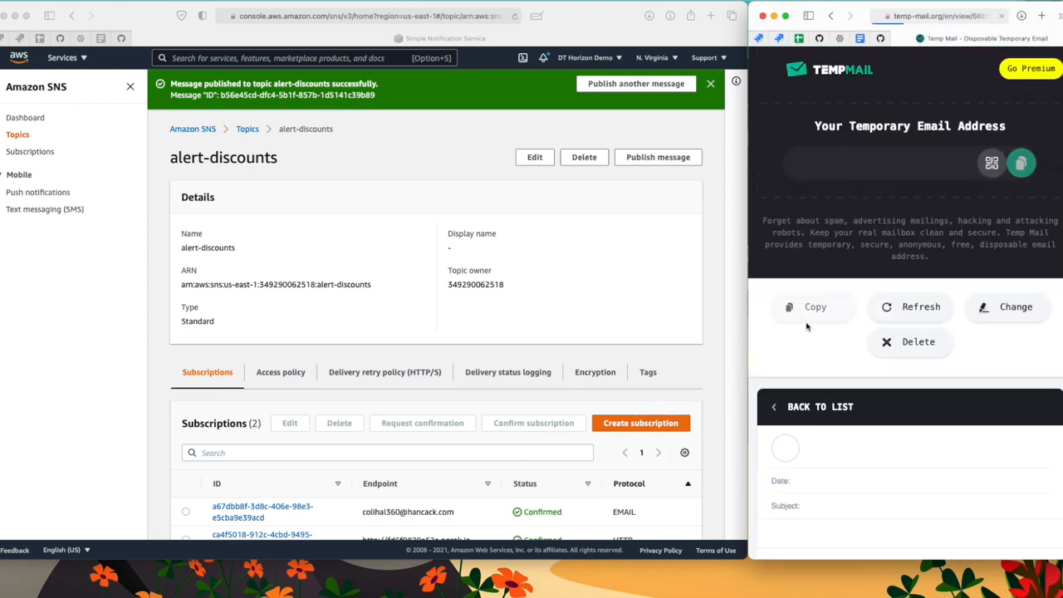
click(807, 322)
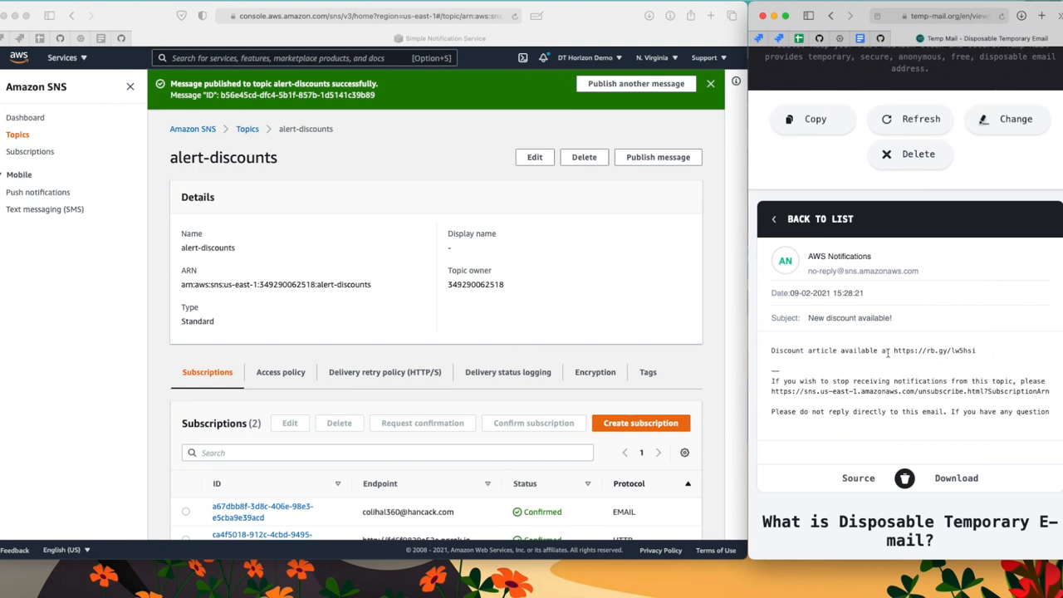
click(711, 83)
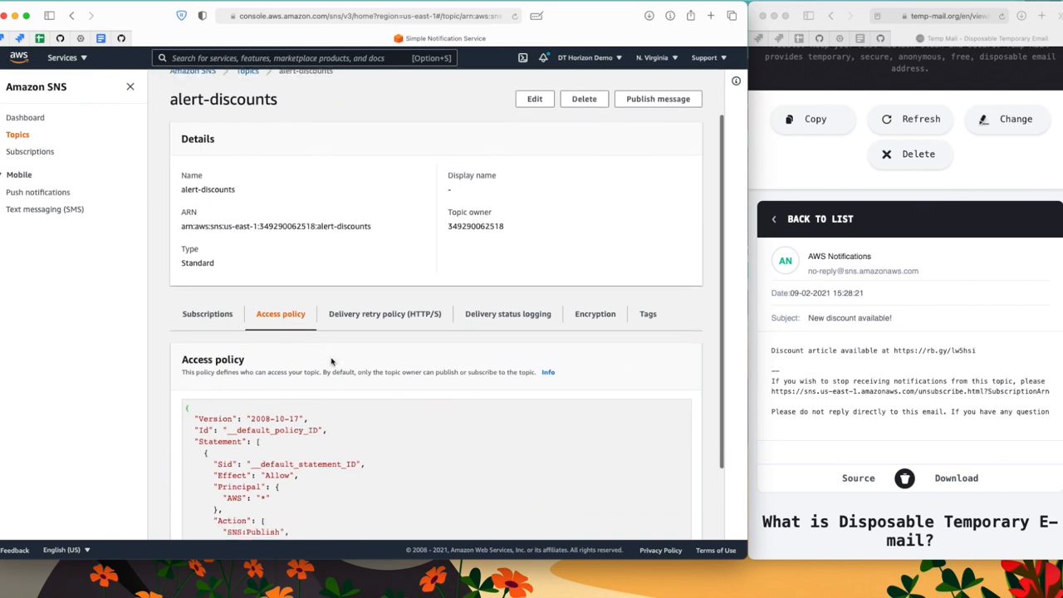
In the topic's Edit page, replace the "*" principal with the owner's account ID.
scroll(down, 3)
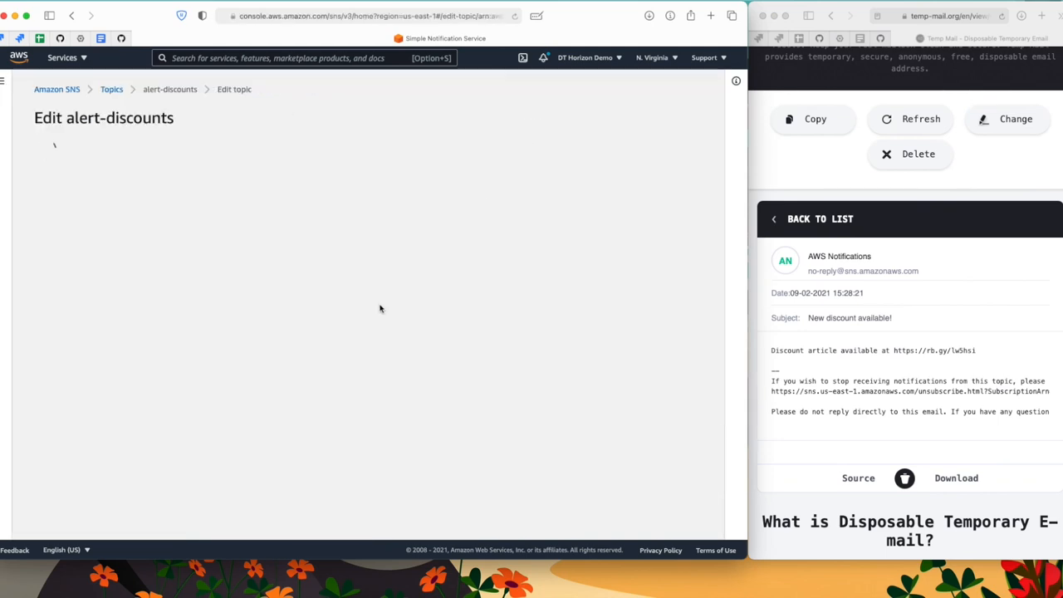
scroll(down, 3)
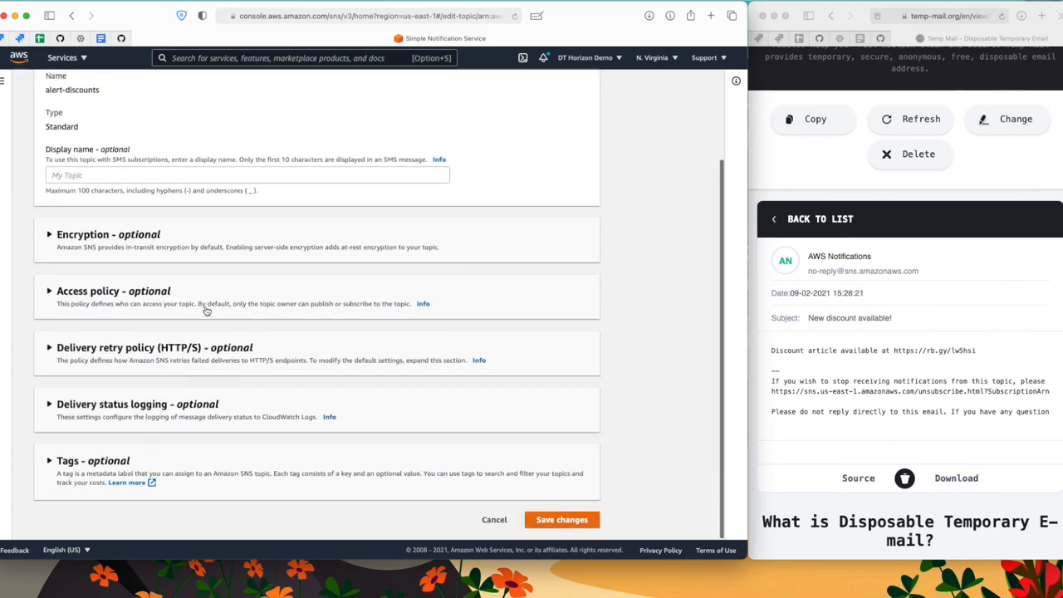
click(113, 290)
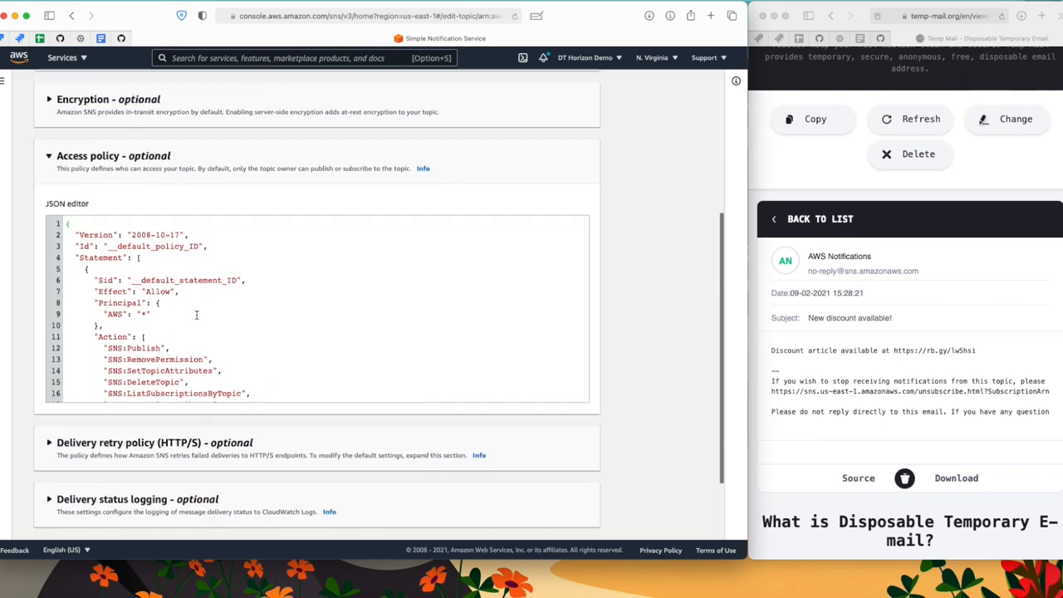
click(585, 56)
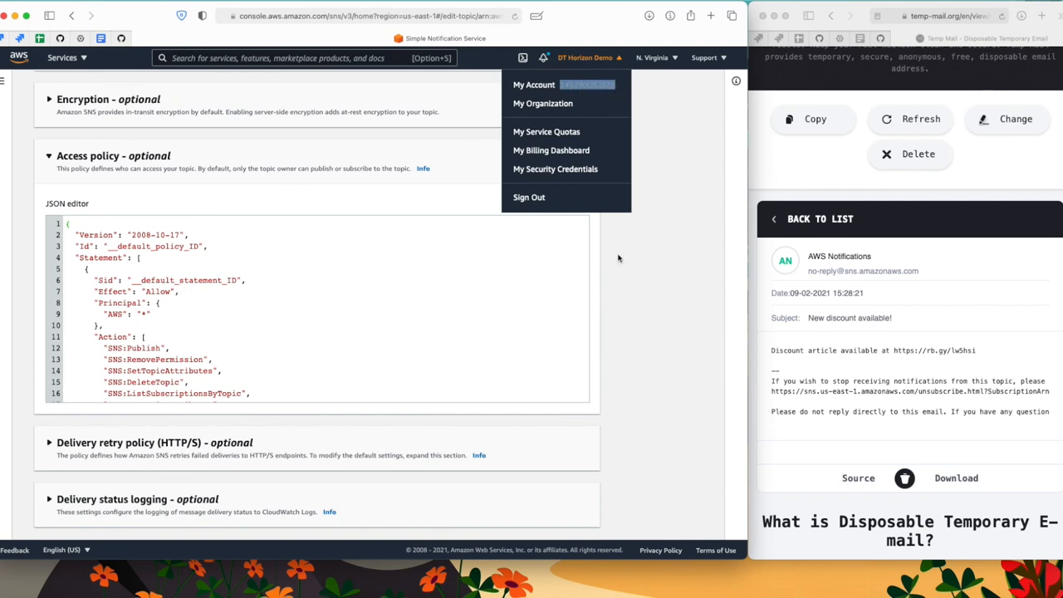
click(147, 314)
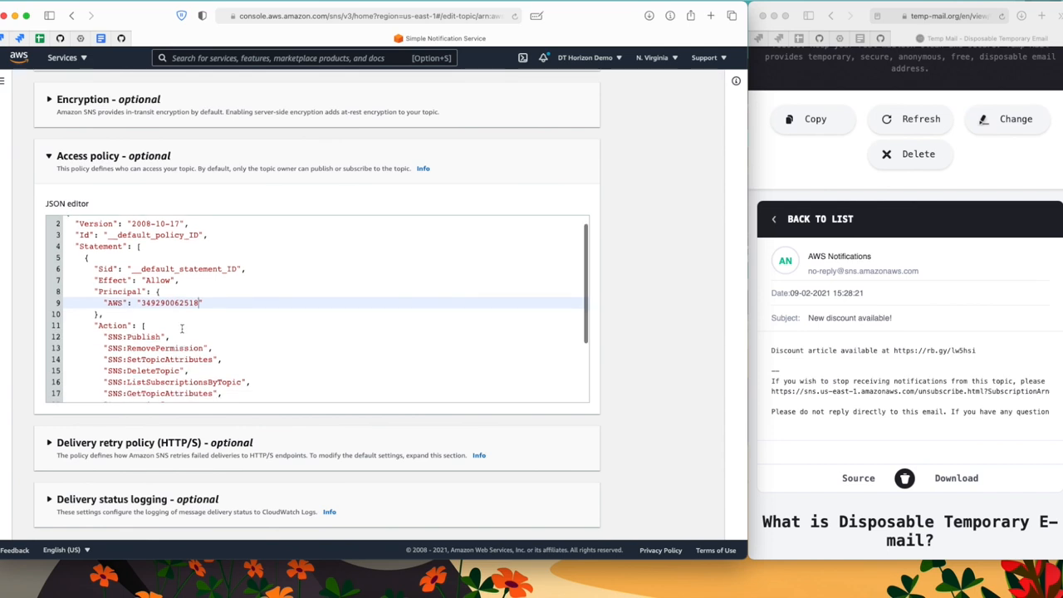
Review the allowed SNS actions and save the restricted access policy.
scroll(down, 3)
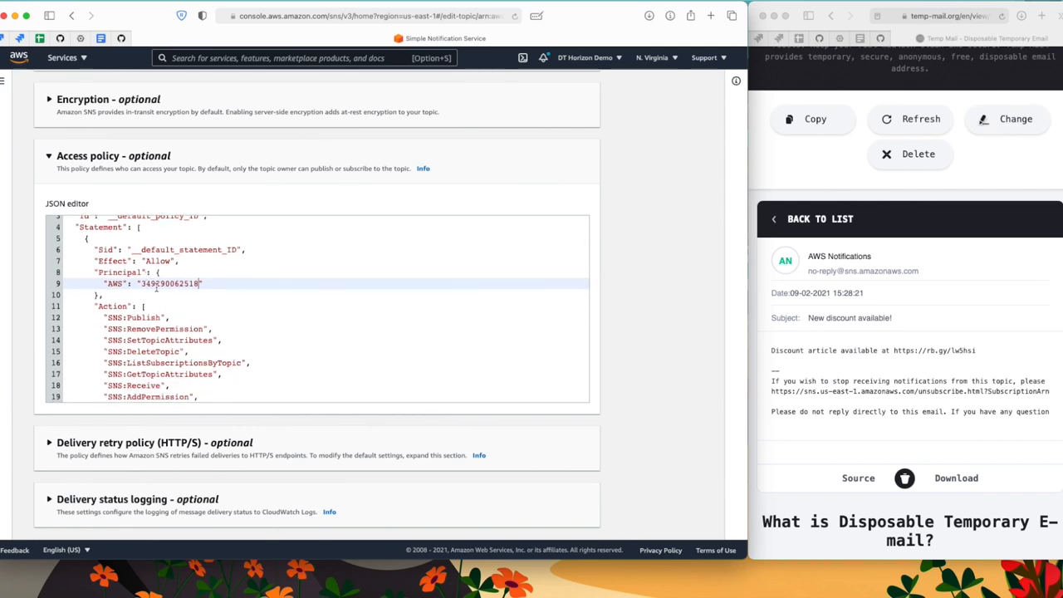
scroll(down, 3)
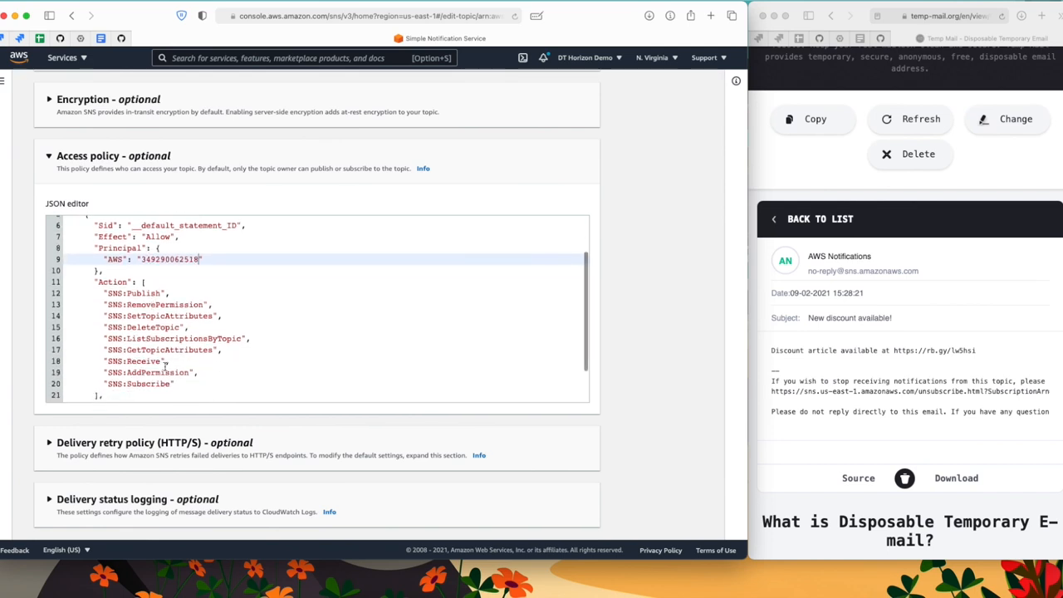
drag(103, 292, 175, 382)
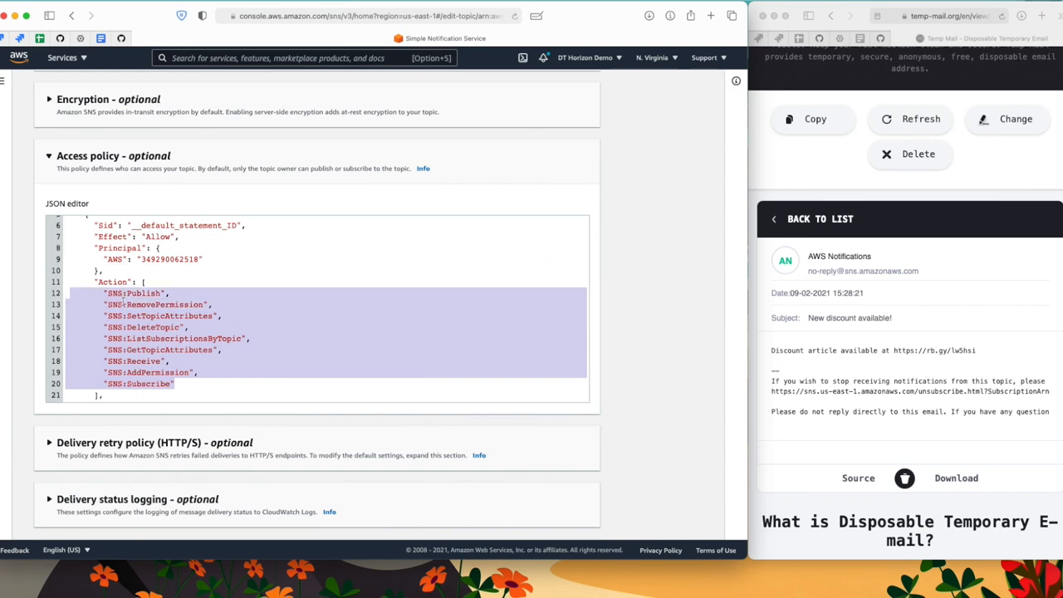
click(158, 304)
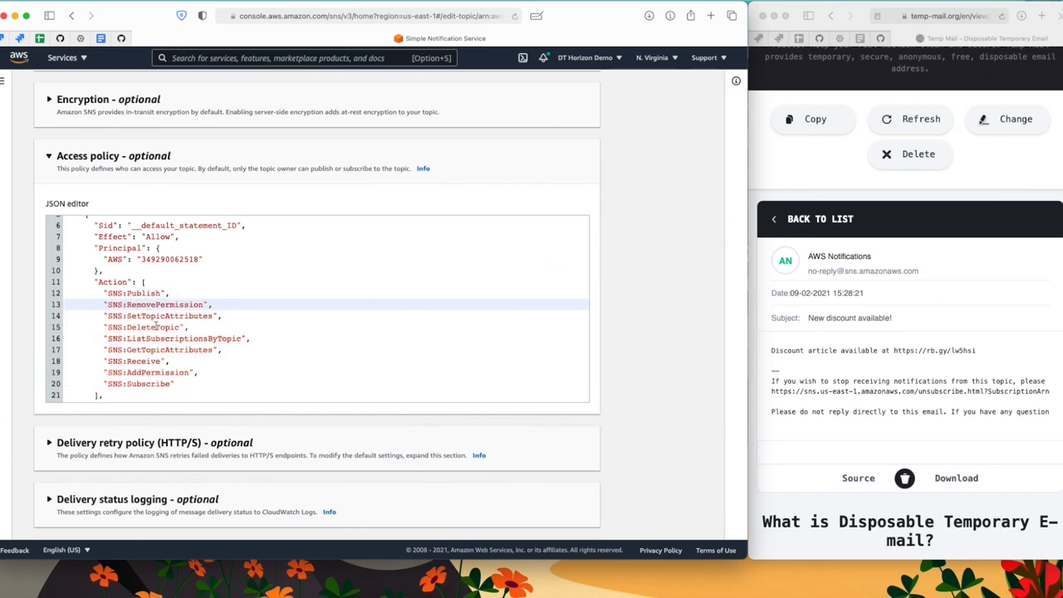
scroll(down, 3)
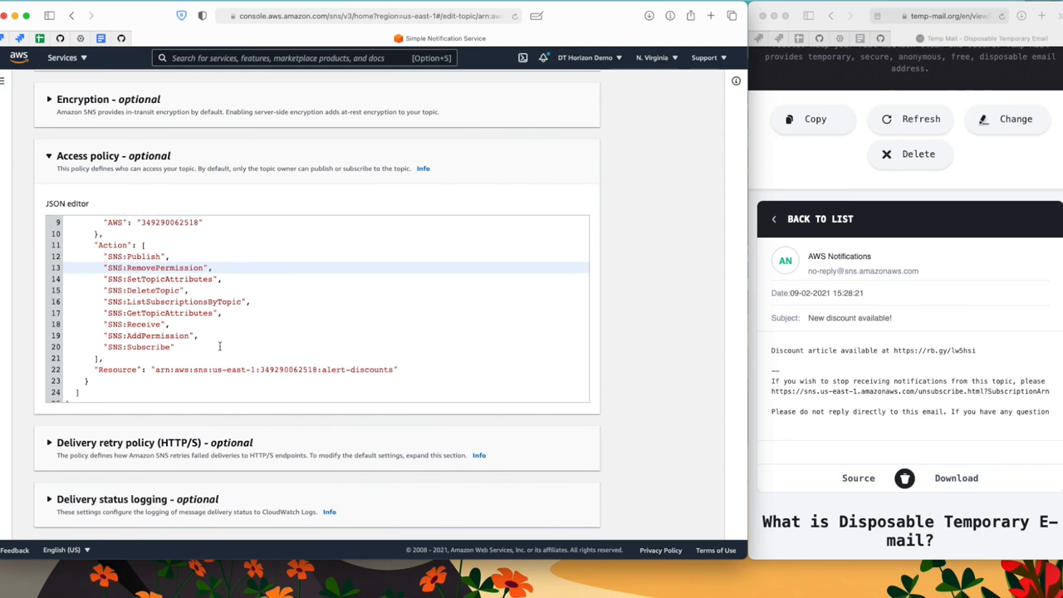
scroll(down, 3)
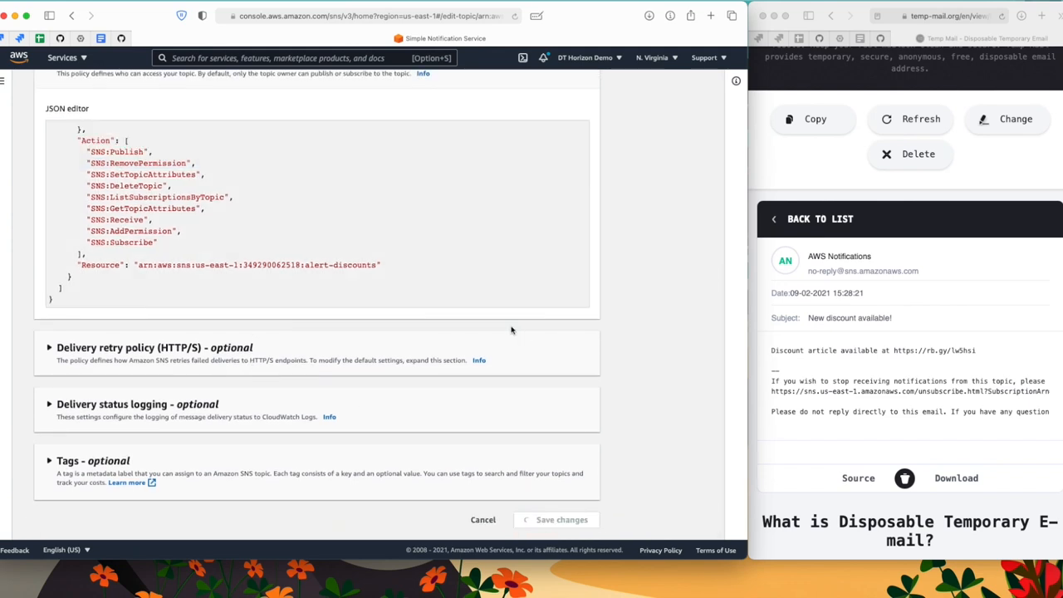
click(562, 518)
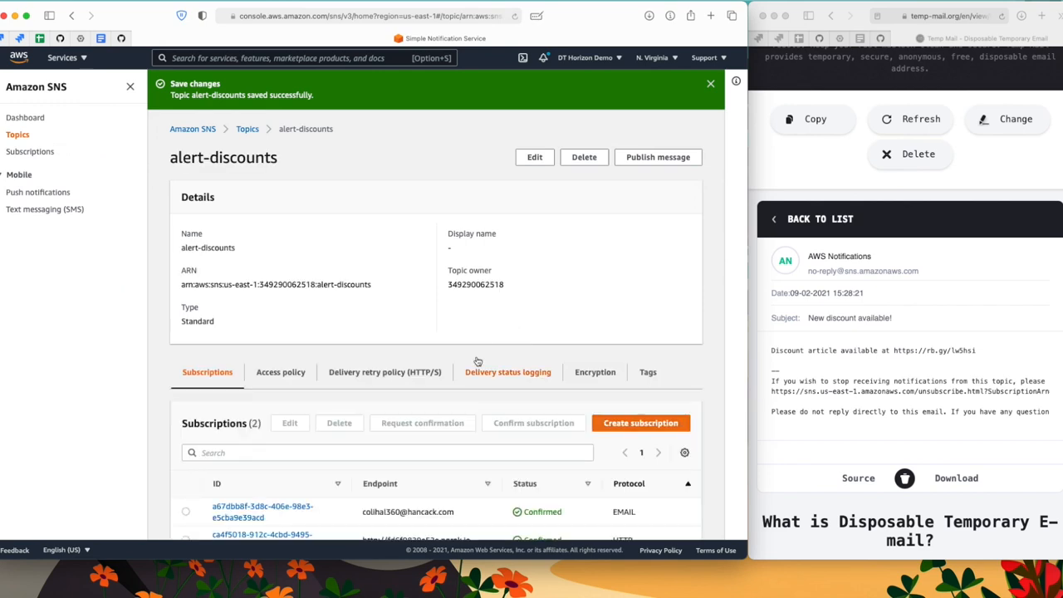
mouse_move(615, 203)
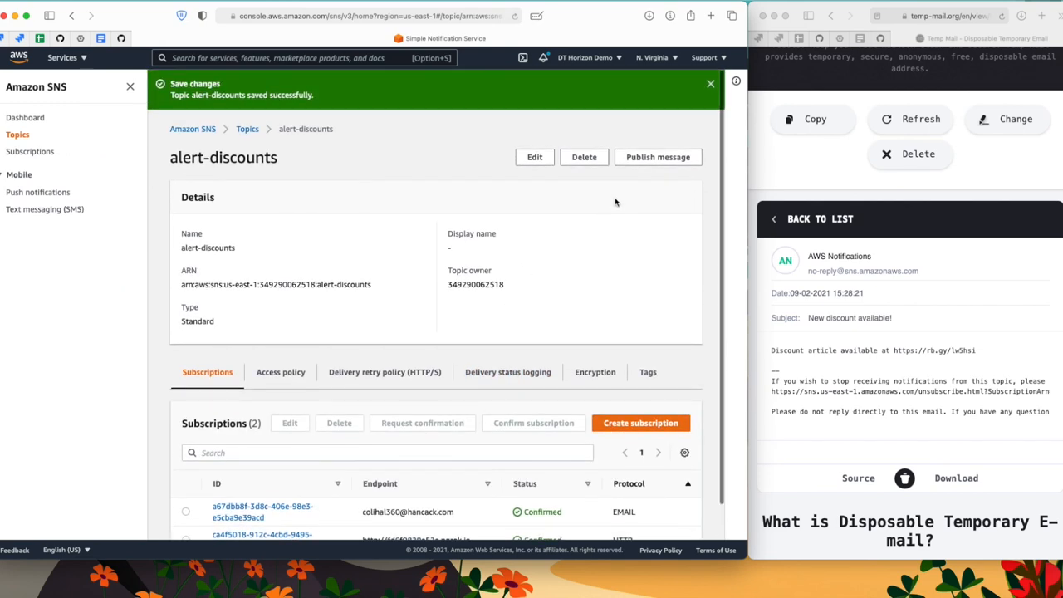
Publish a 'test2' message to alert-discounts and read its email in Temp Mail.
click(658, 156)
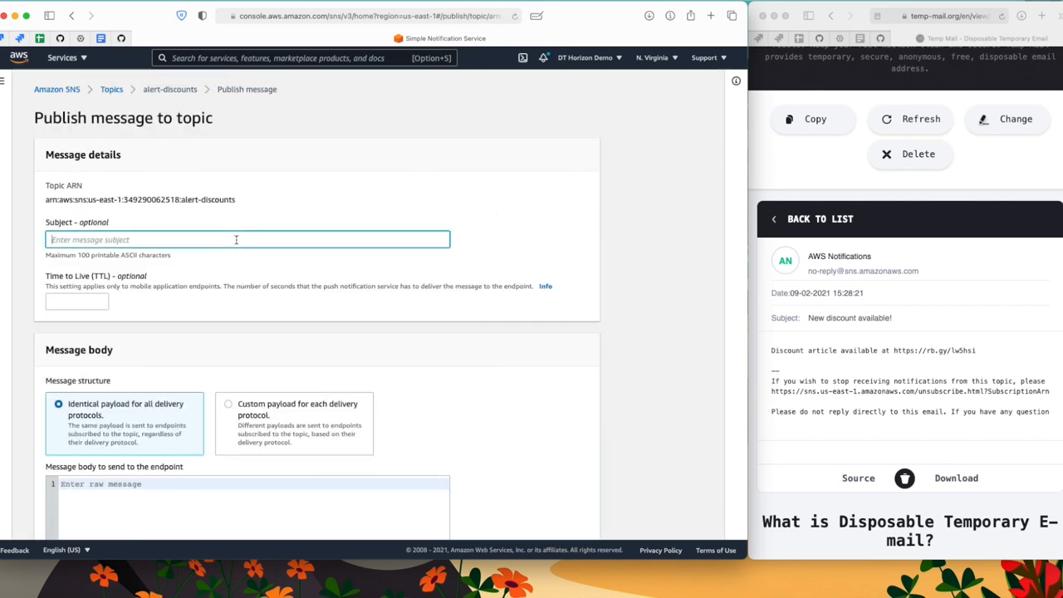
text(test2)
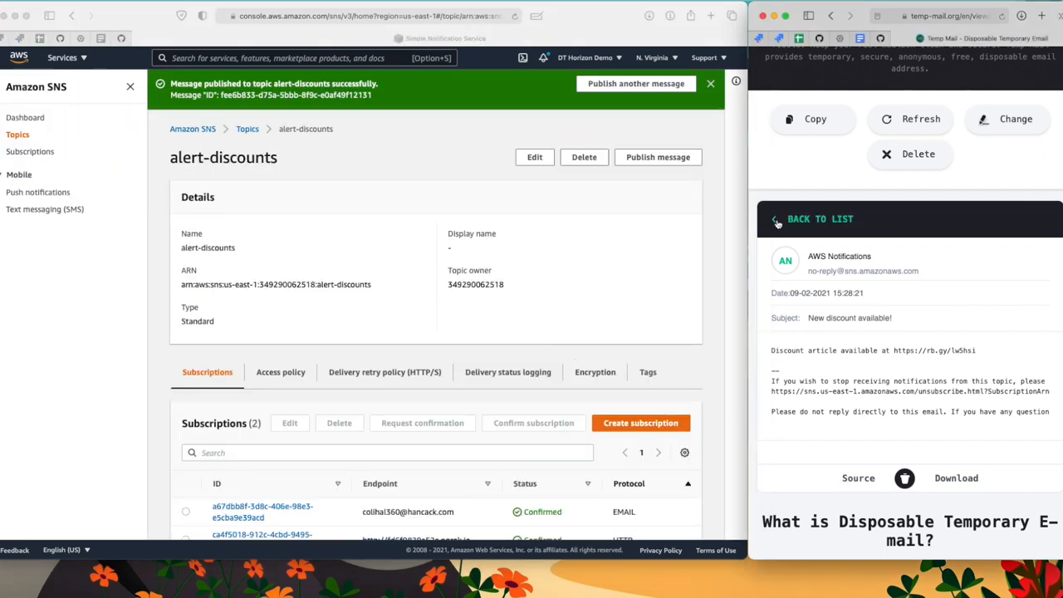
click(819, 219)
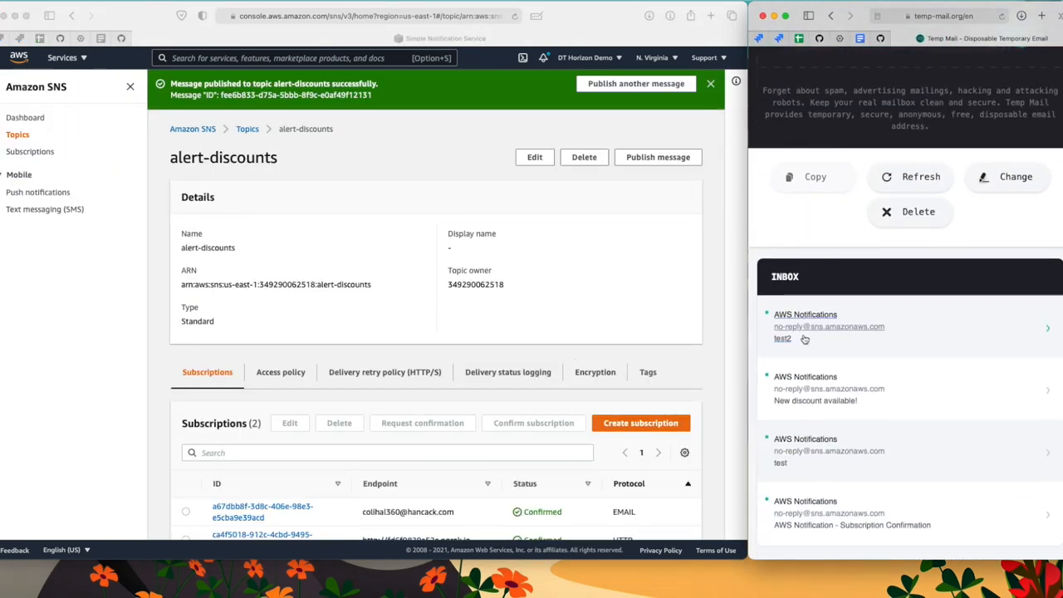
click(804, 325)
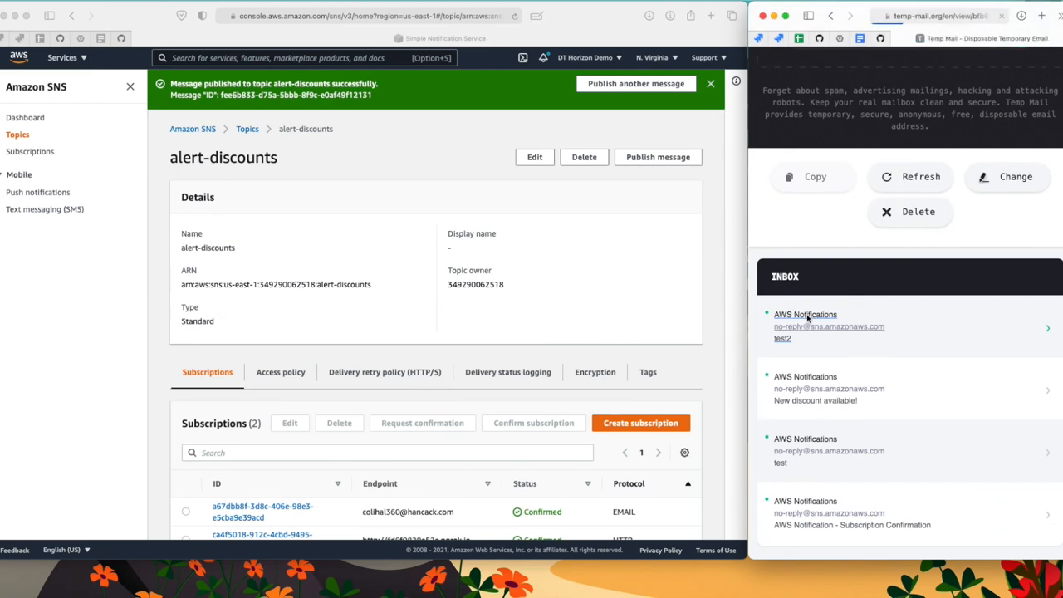
click(804, 325)
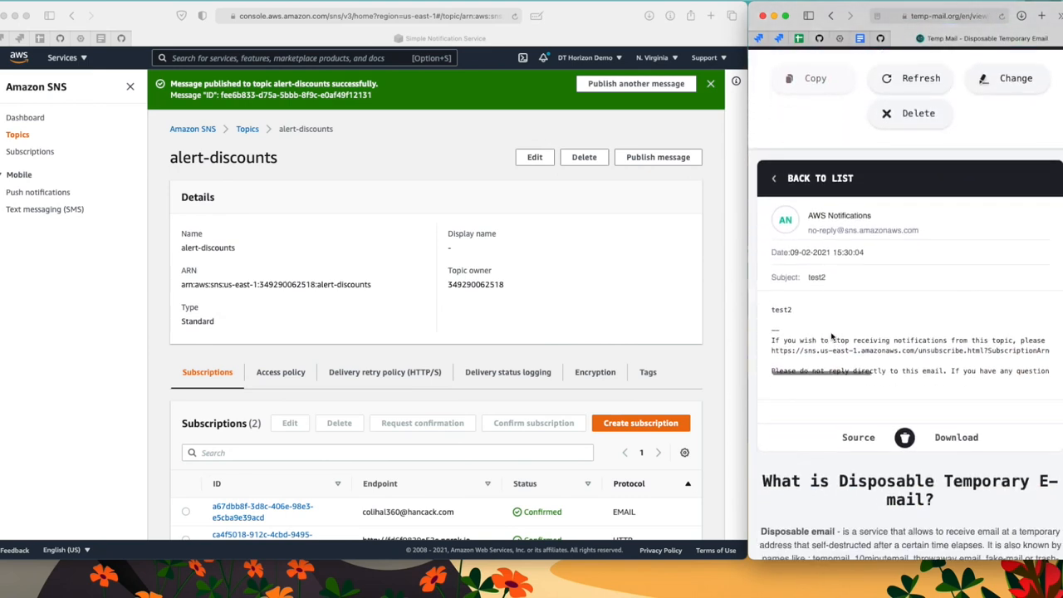
mouse_move(800, 306)
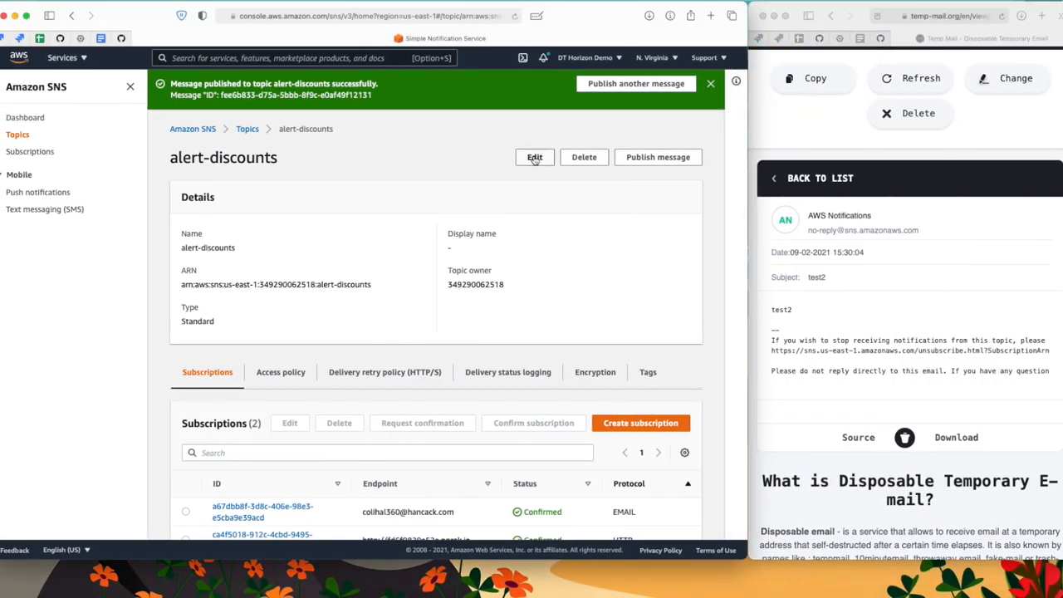
Set the policy's Principal AWS value back to "*" and save changes.
click(535, 156)
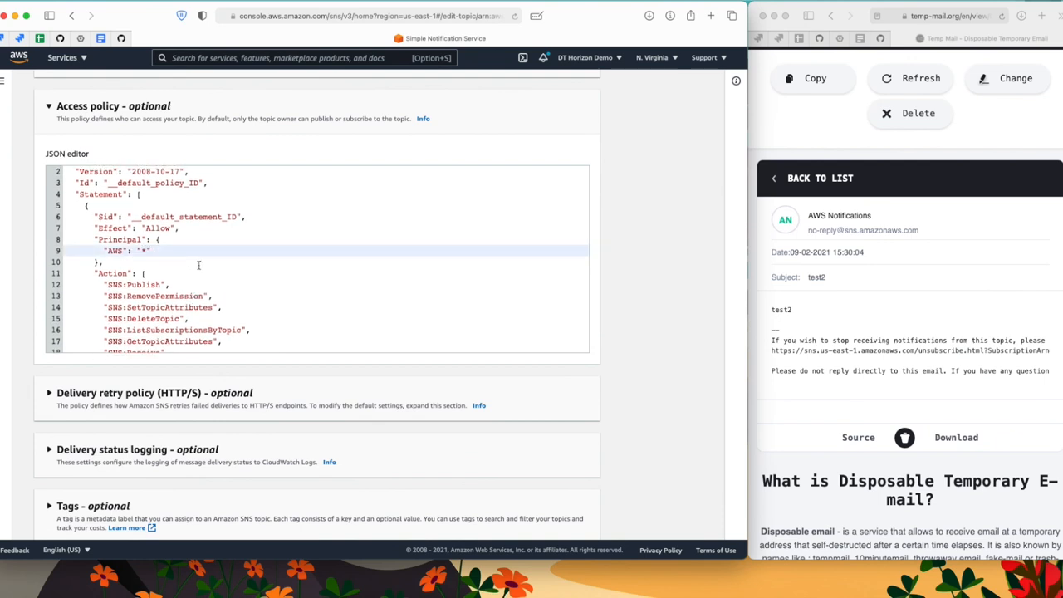
scroll(down, 3)
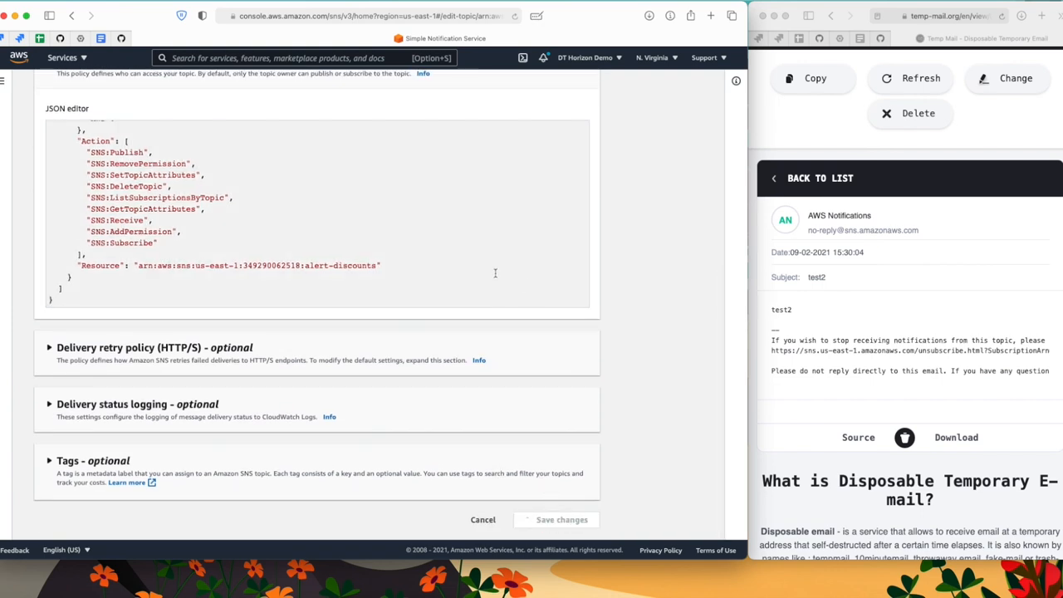
click(562, 518)
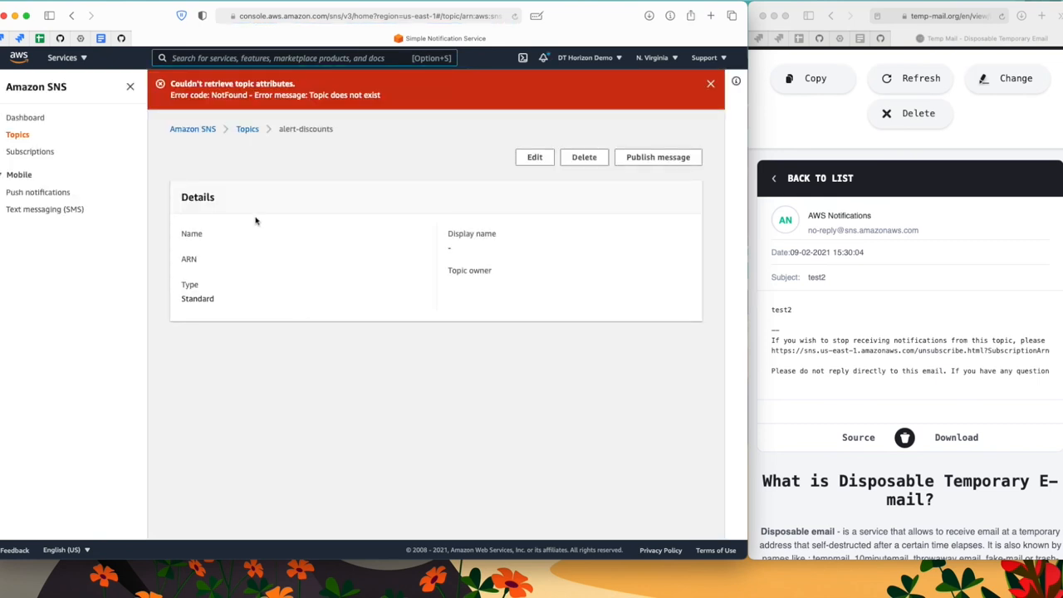
mouse_move(252, 151)
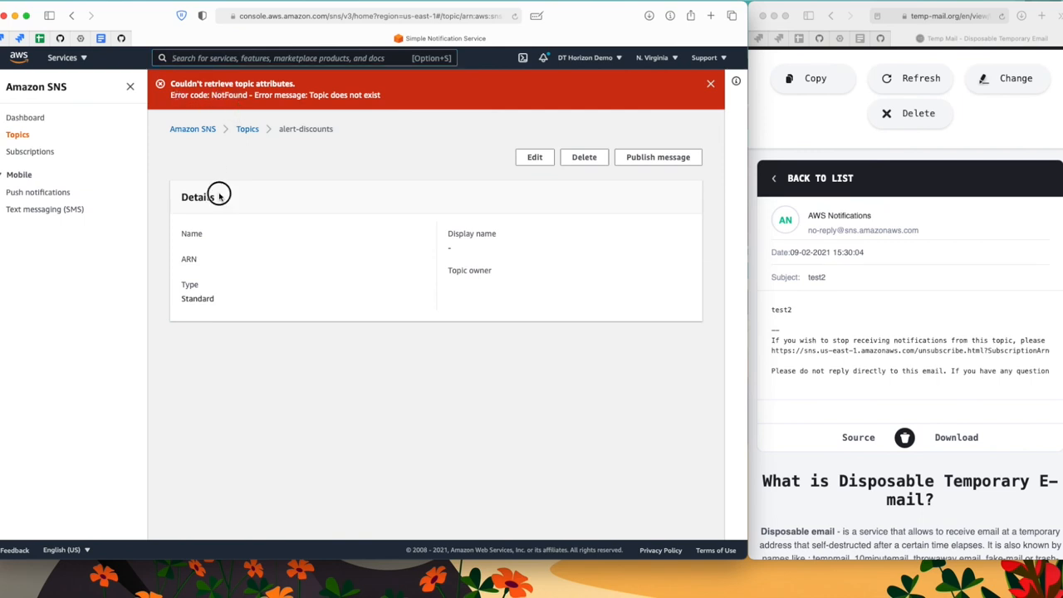
mouse_move(266, 218)
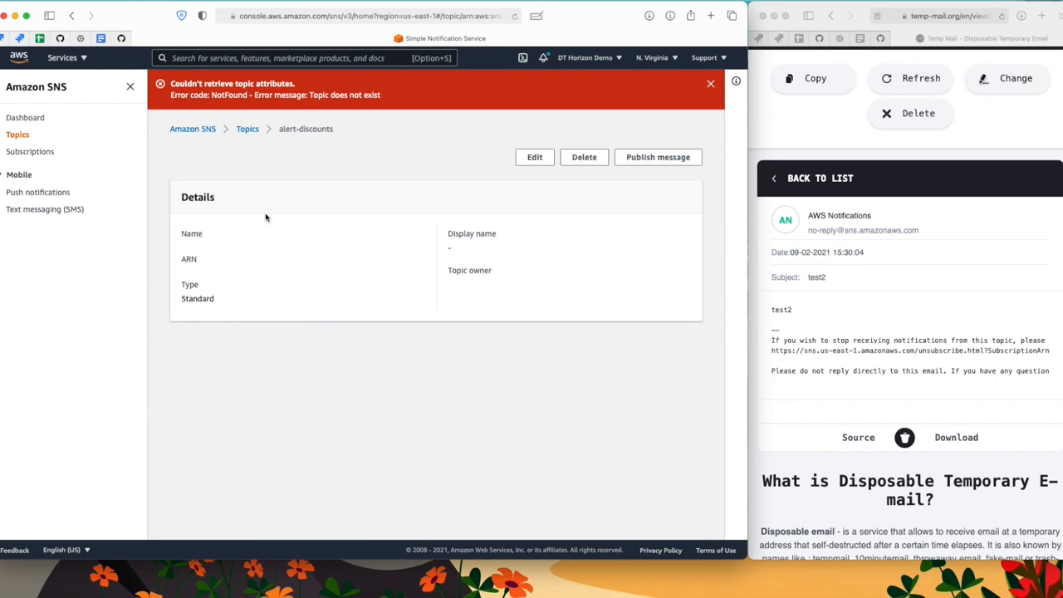